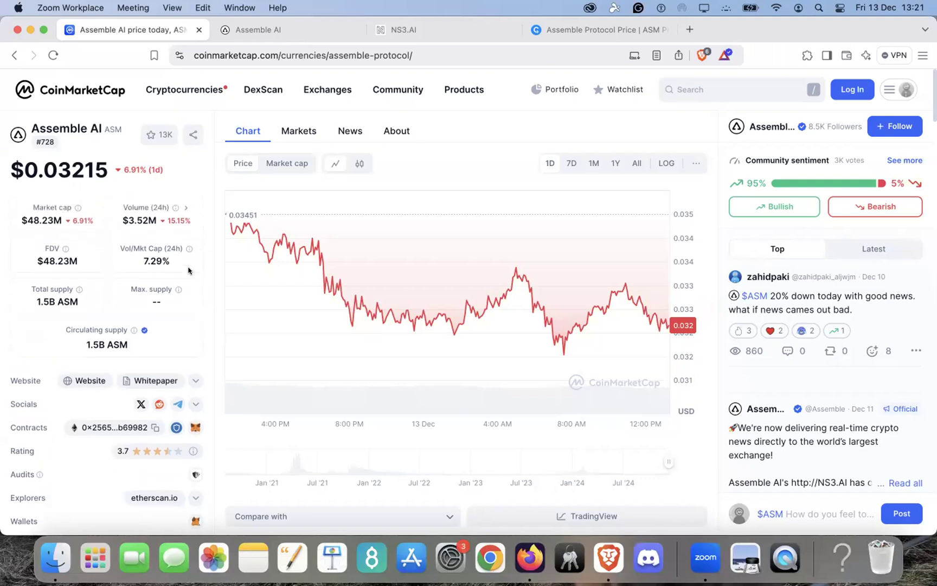
pyautogui.moveTo(184, 247)
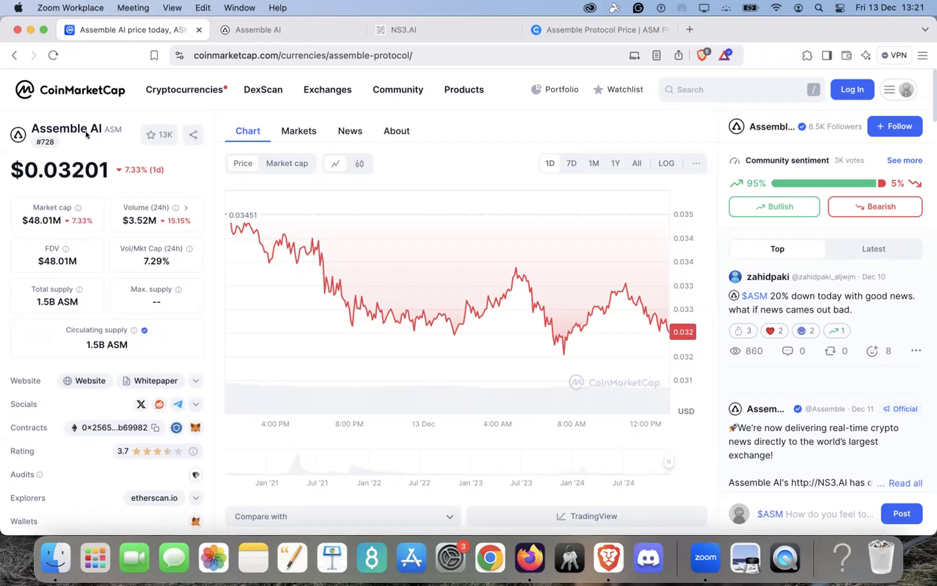
pyautogui.moveTo(110, 143)
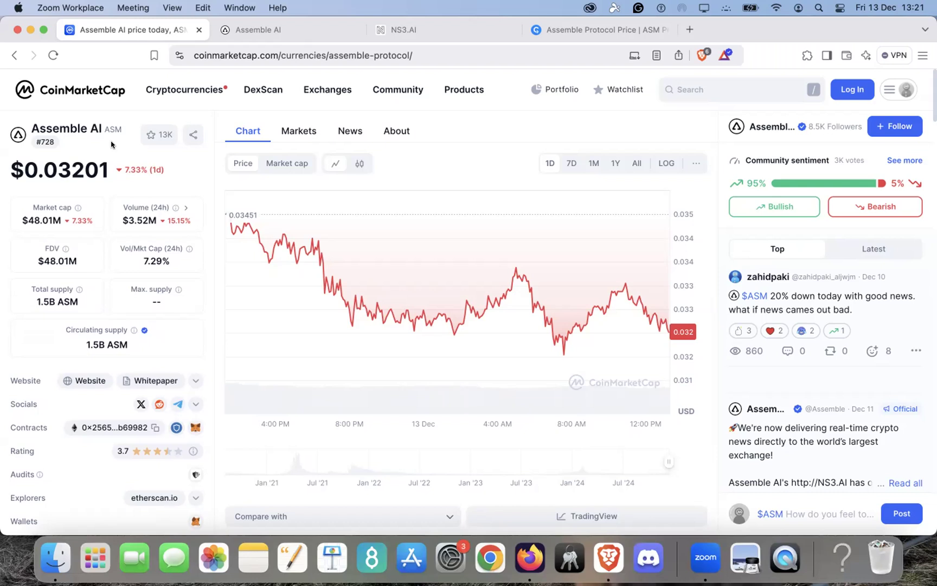
pyautogui.moveTo(212, 251)
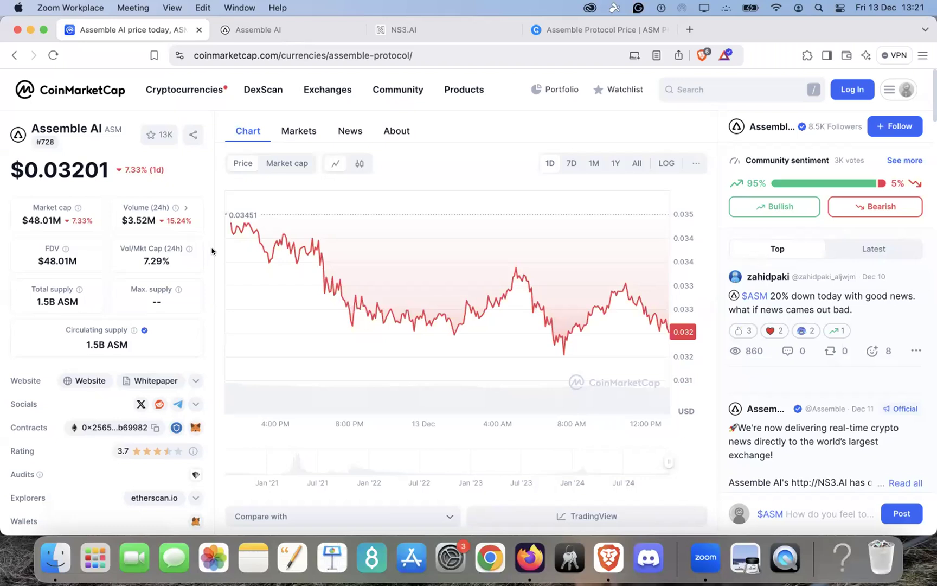
# - Switch the Assemble AI chart to All time, showing the 2021 peak and 21.07% change
pyautogui.scroll(-3)
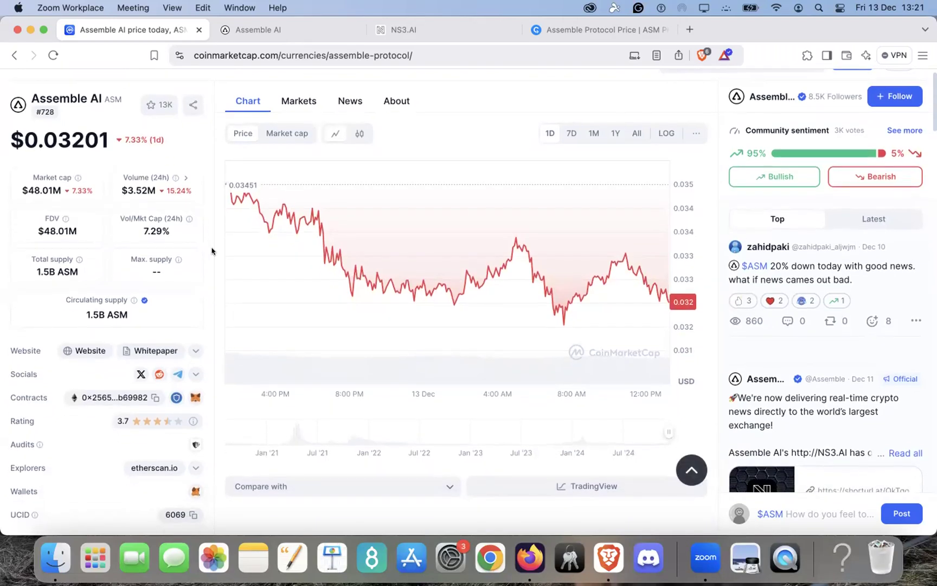
pyautogui.scroll(3)
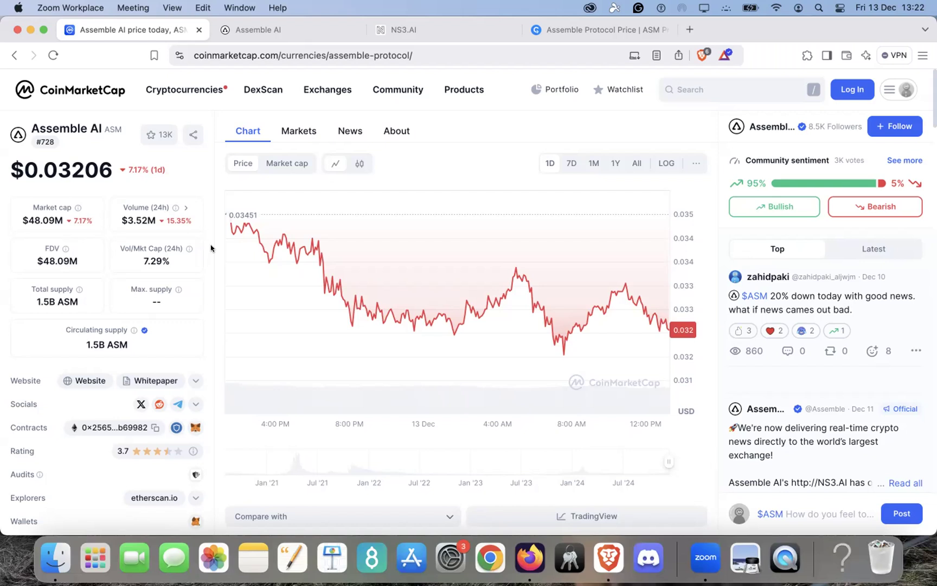
pyautogui.moveTo(184, 214)
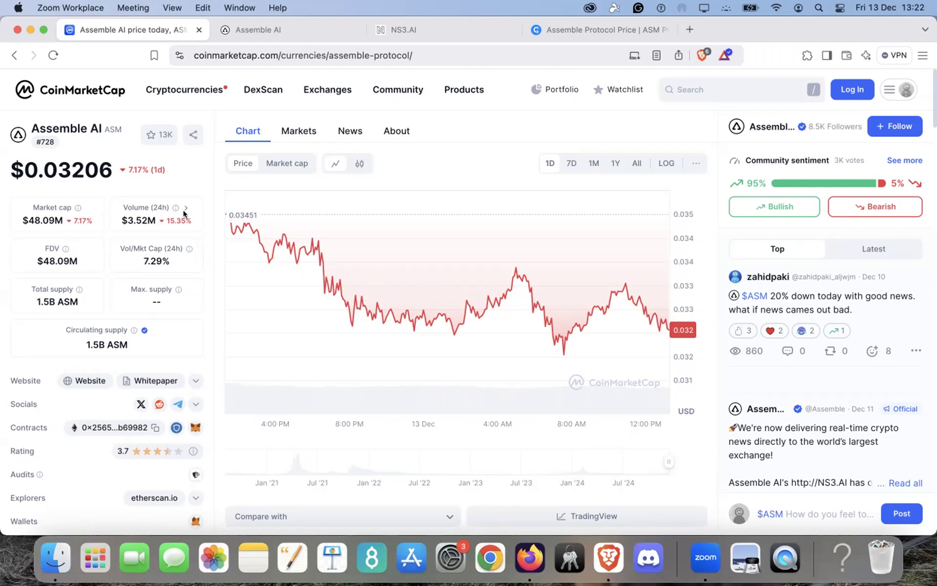
pyautogui.moveTo(92, 219)
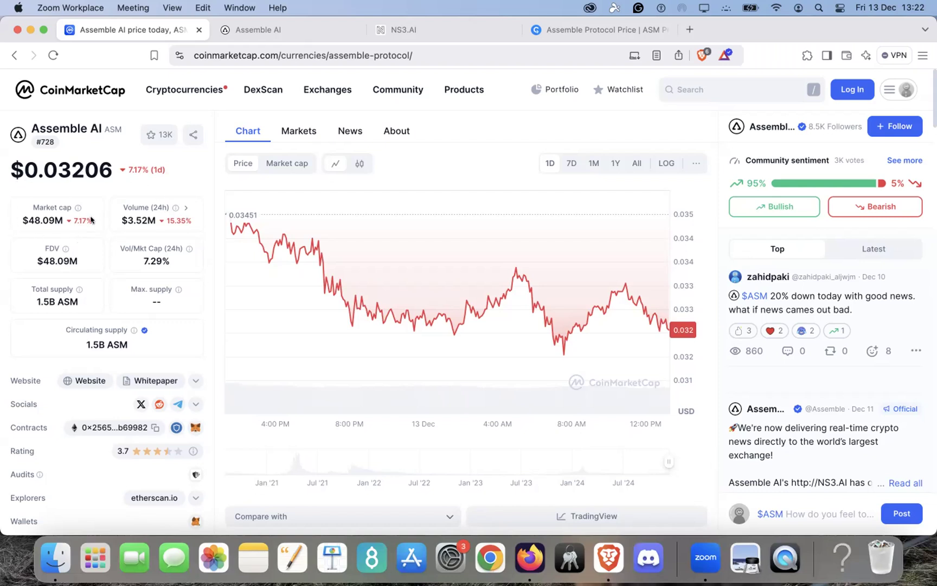
pyautogui.moveTo(45, 234)
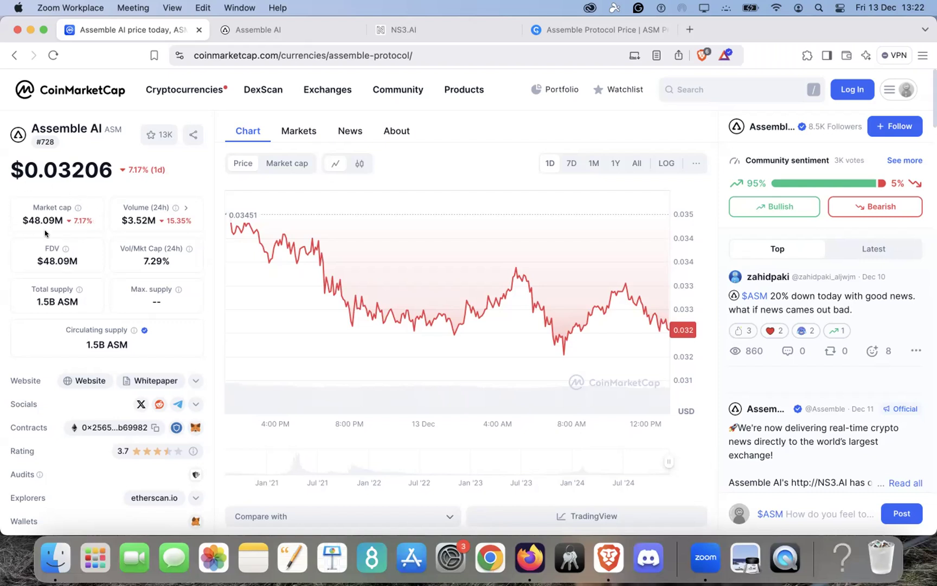
pyautogui.moveTo(9, 220)
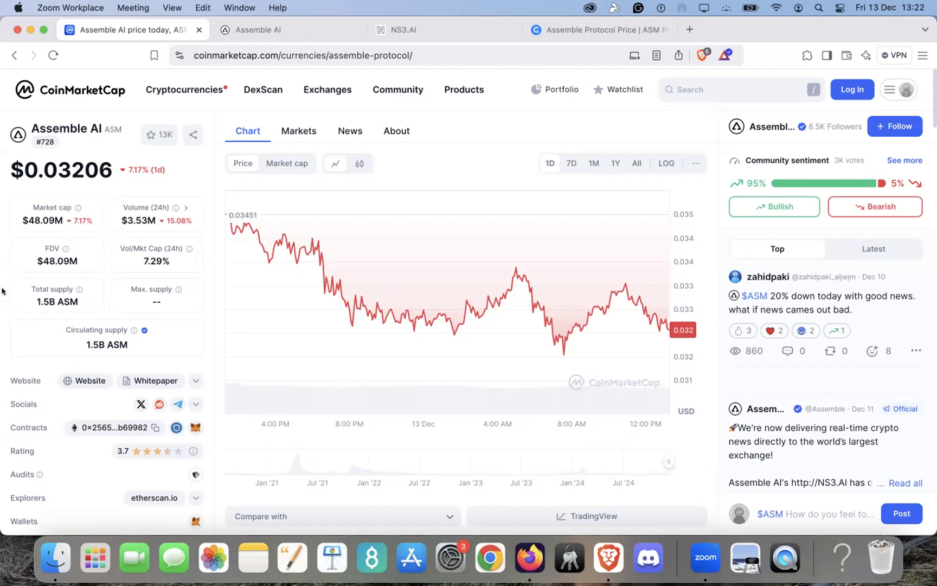
pyautogui.moveTo(71, 322)
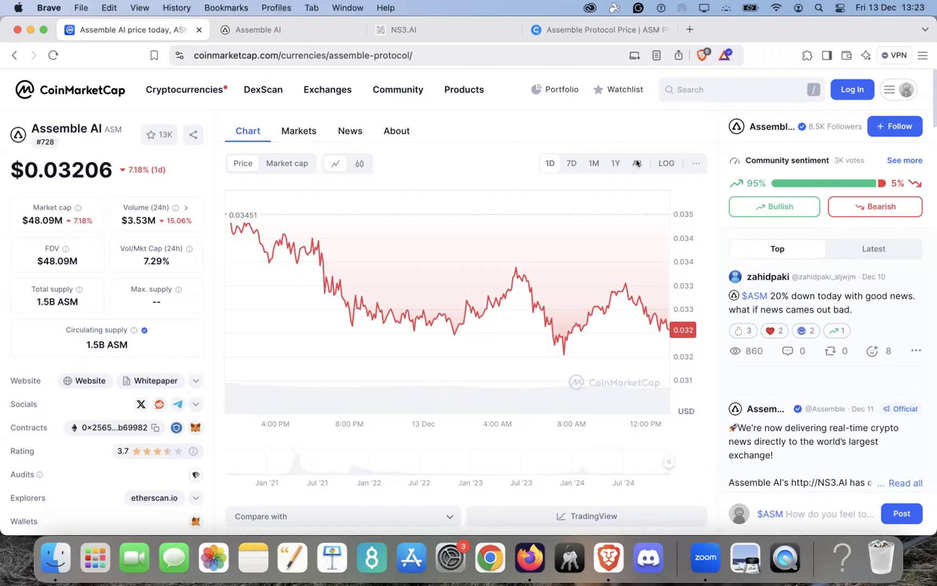
pyautogui.click(636, 163)
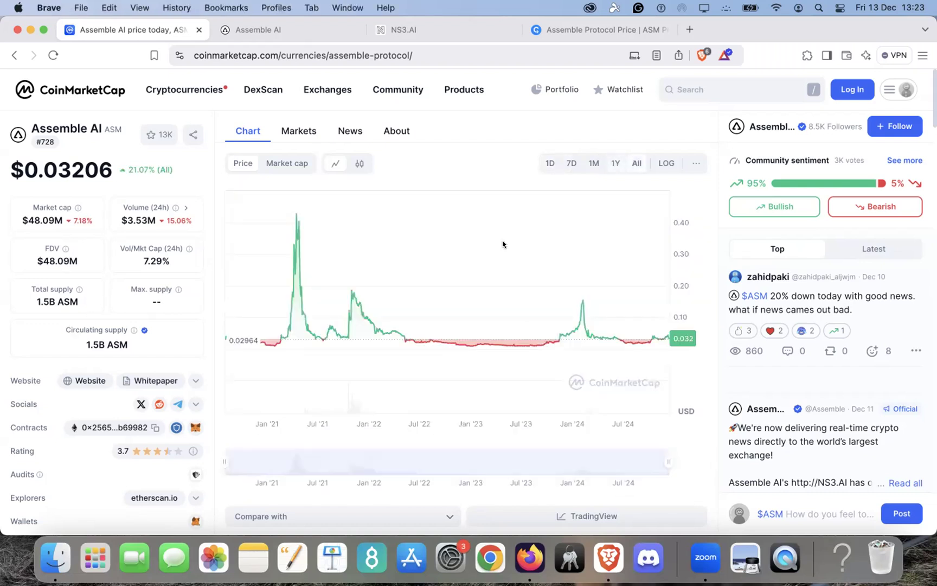
pyautogui.moveTo(250, 347)
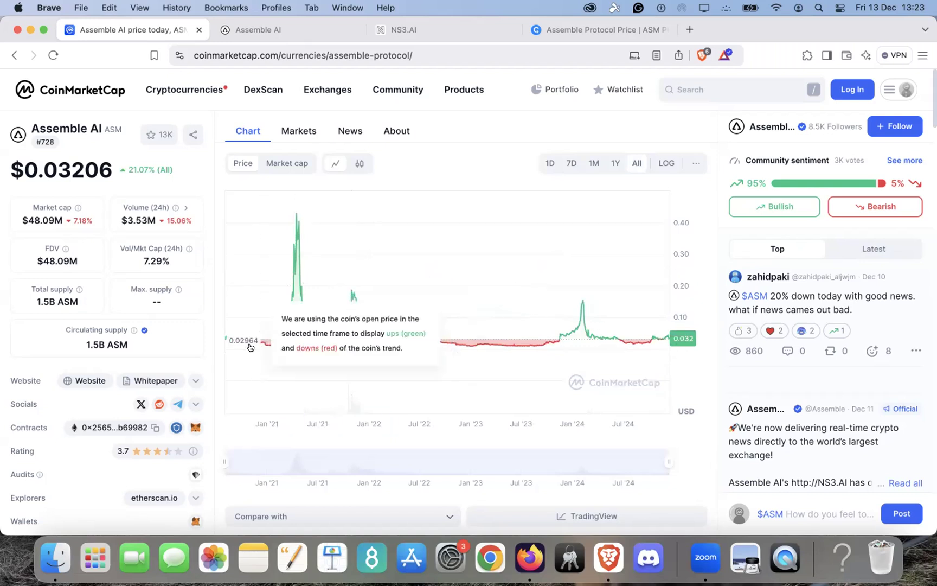
pyautogui.moveTo(253, 348)
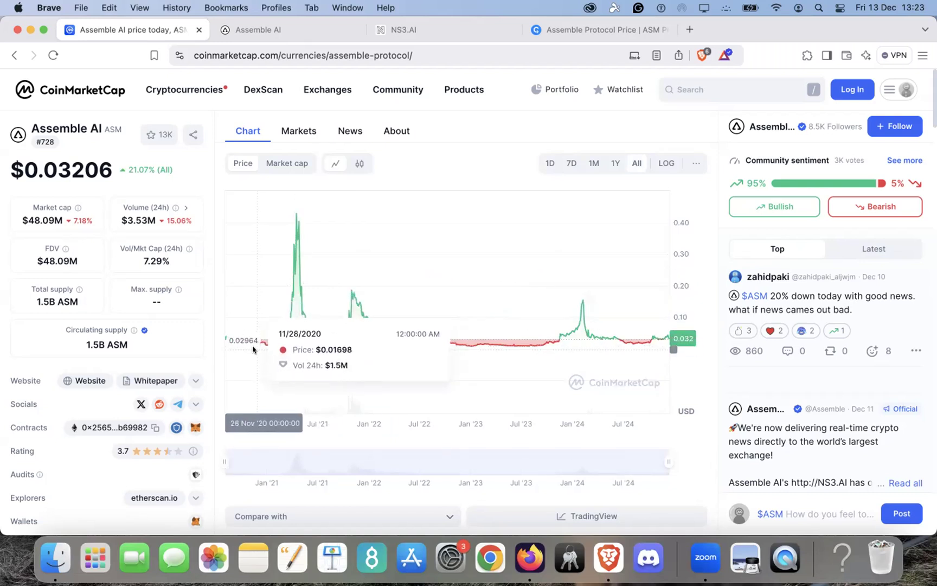
pyautogui.moveTo(244, 351)
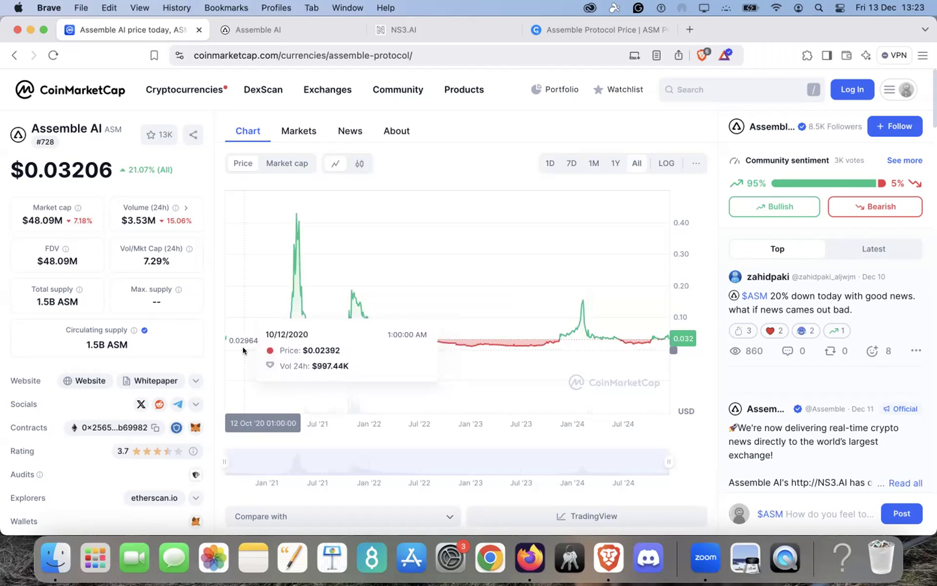
pyautogui.moveTo(244, 351)
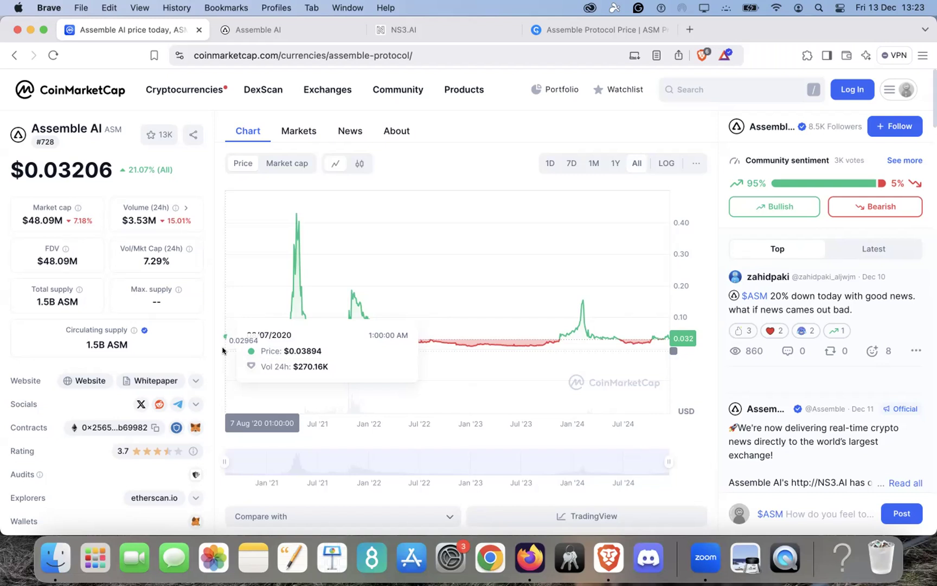
pyautogui.moveTo(293, 266)
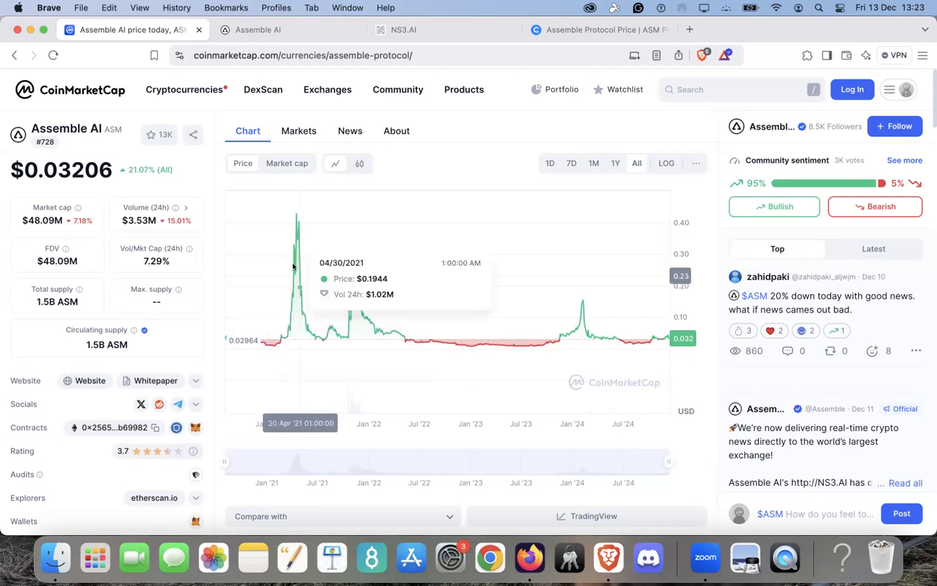
pyautogui.moveTo(295, 267)
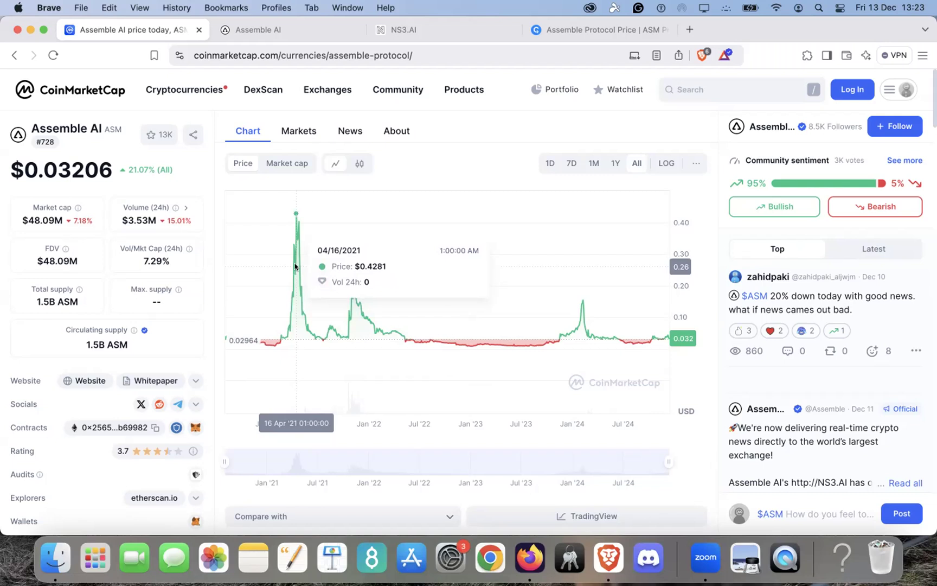
pyautogui.moveTo(327, 333)
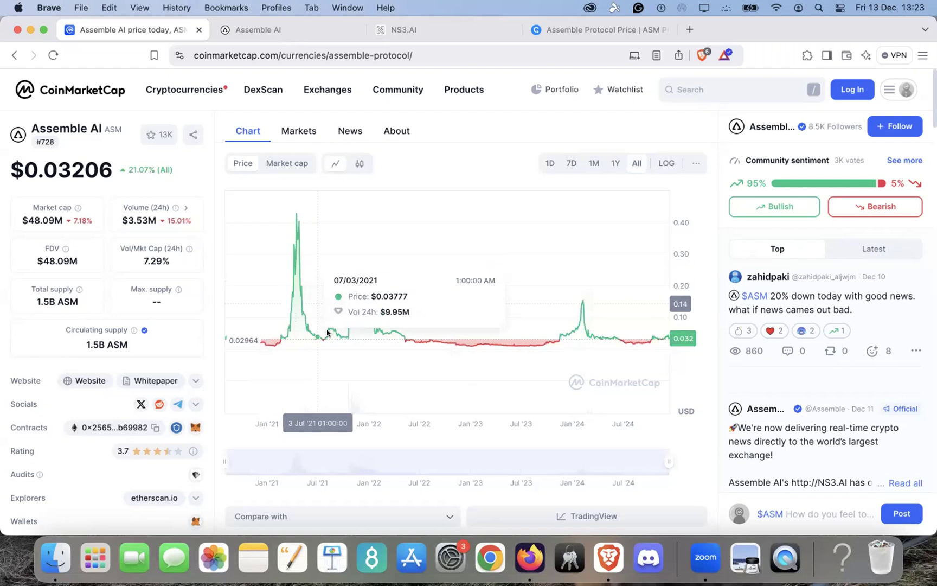
pyautogui.moveTo(413, 329)
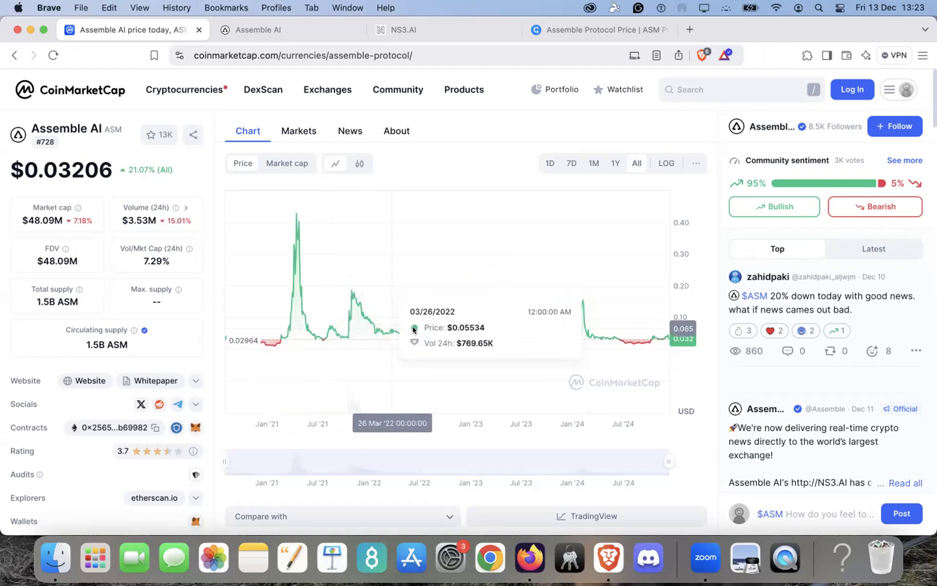
pyautogui.moveTo(475, 342)
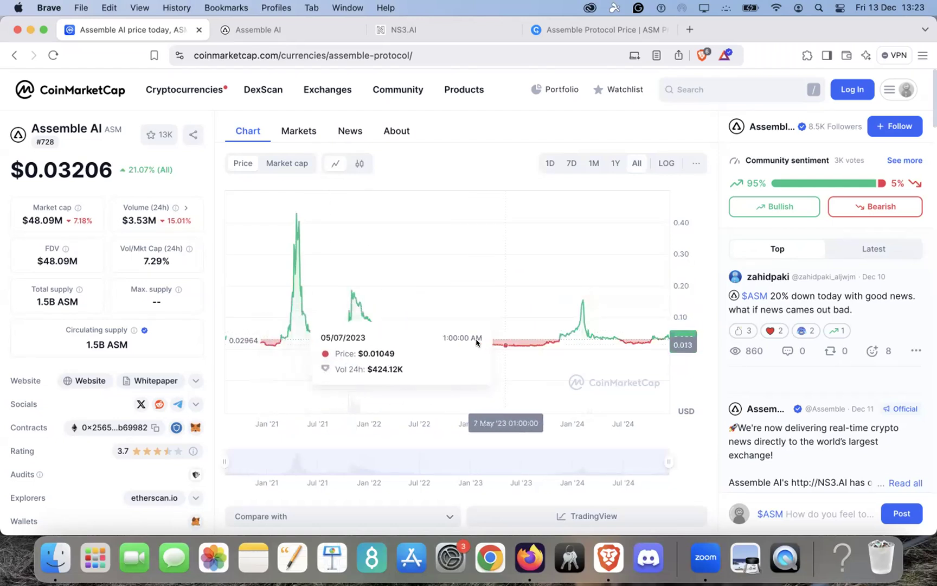
pyautogui.moveTo(518, 358)
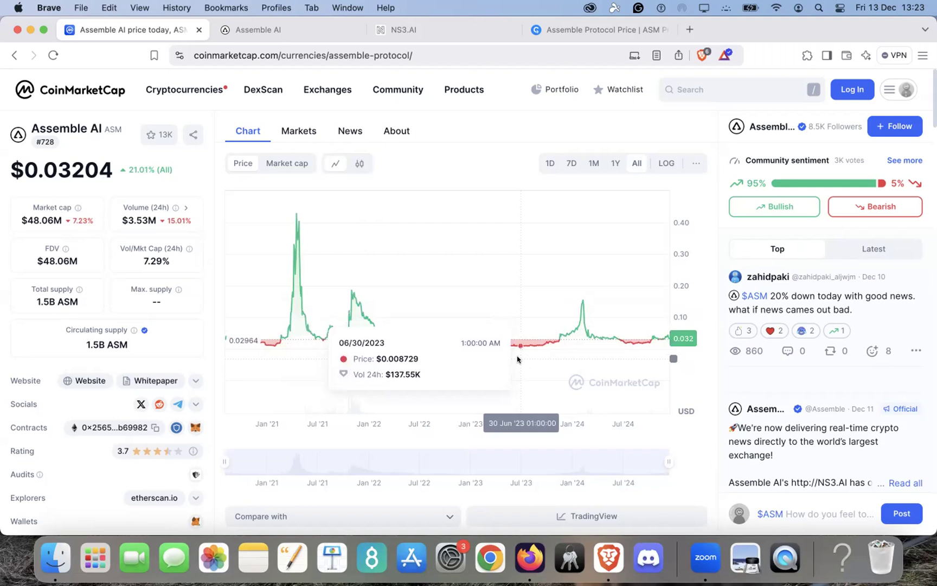
pyautogui.moveTo(526, 361)
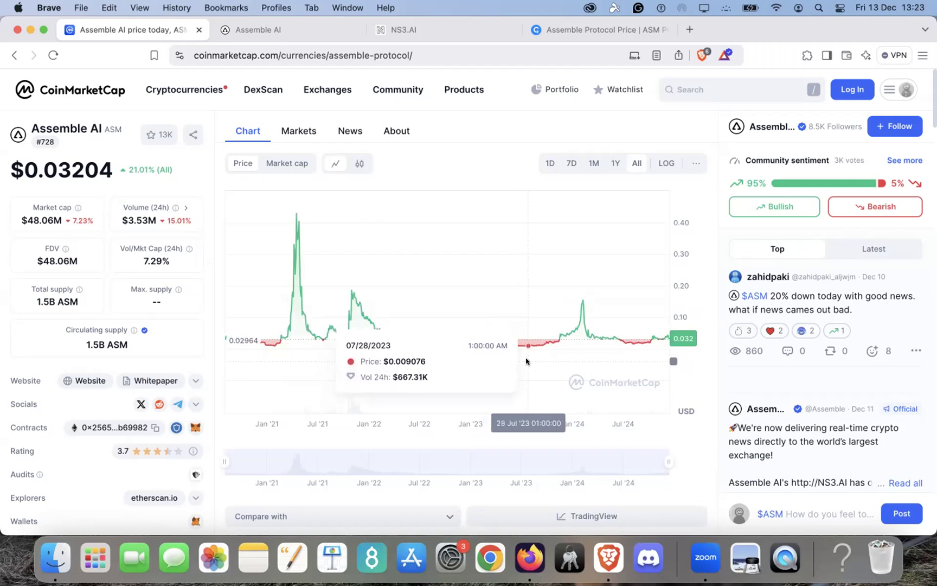
pyautogui.moveTo(528, 361)
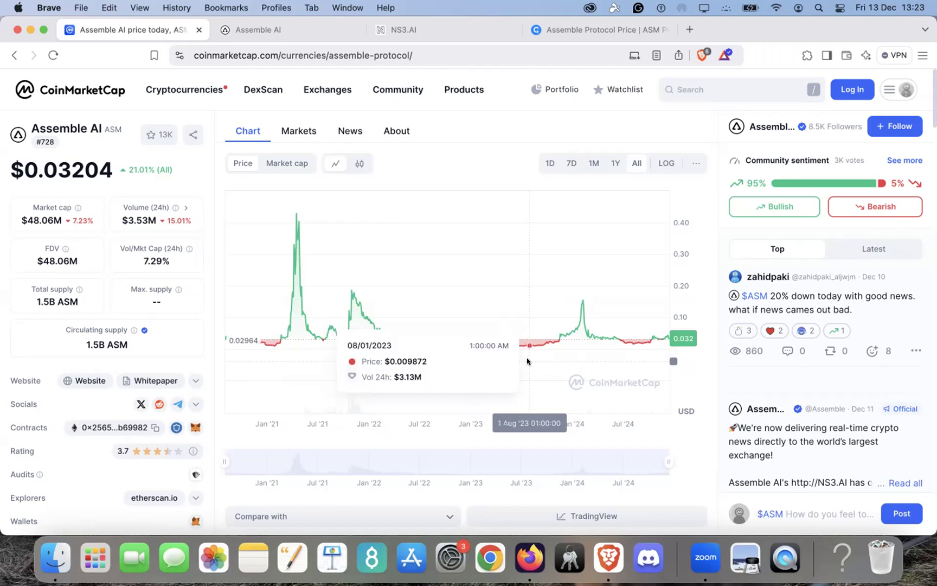
pyautogui.moveTo(528, 362)
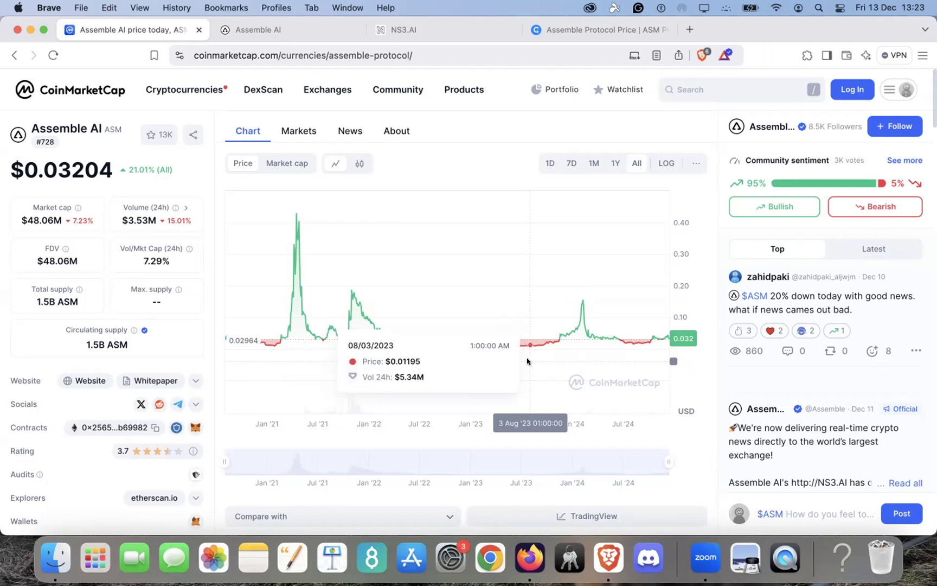
pyautogui.moveTo(528, 361)
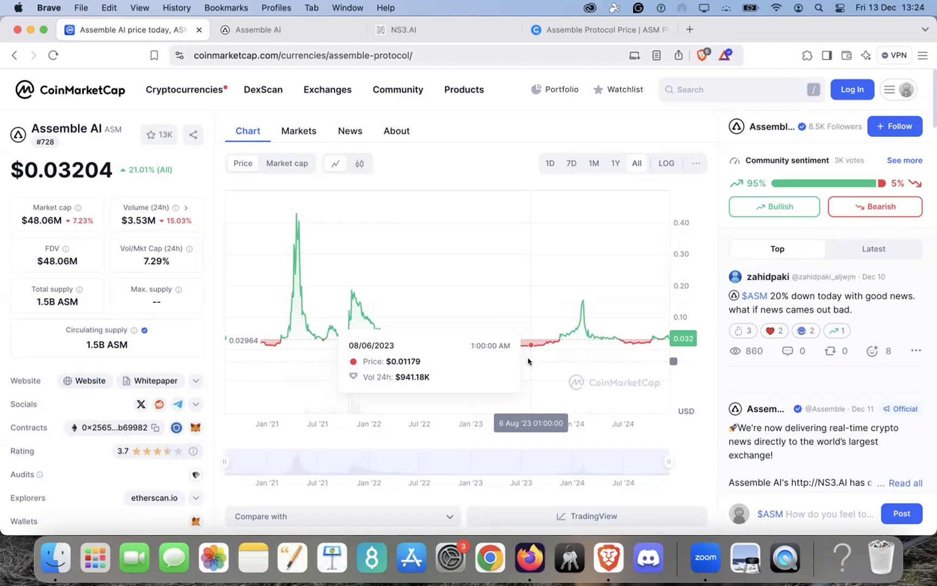
pyautogui.moveTo(557, 365)
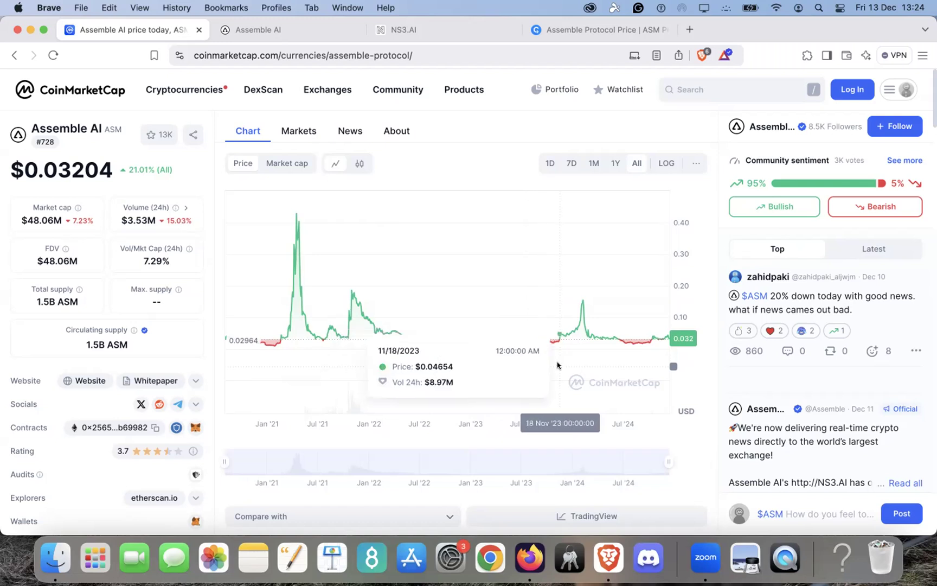
pyautogui.moveTo(292, 127)
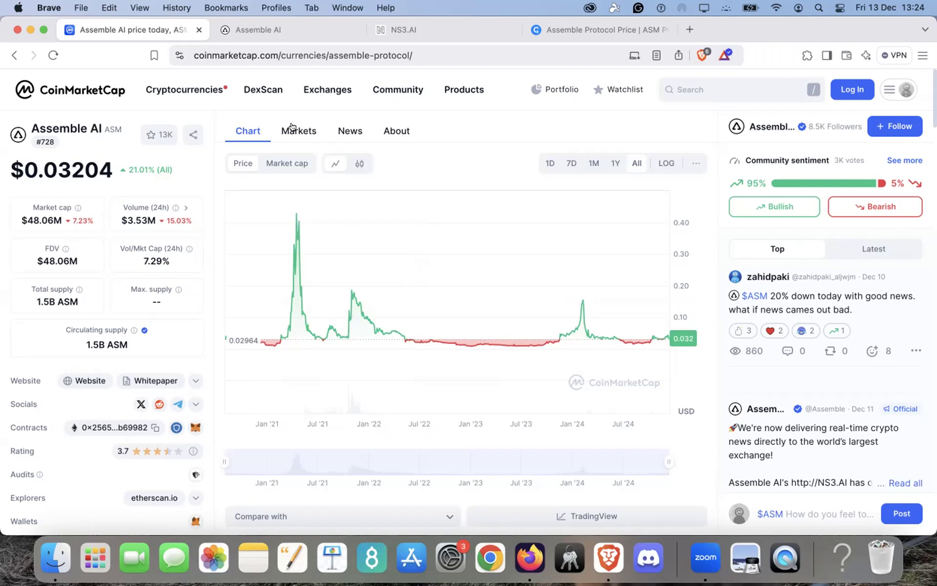
# - Review ASM exchange pairs, led by Coinbase ASM/USD at about $1.97M daily volume
pyautogui.click(299, 130)
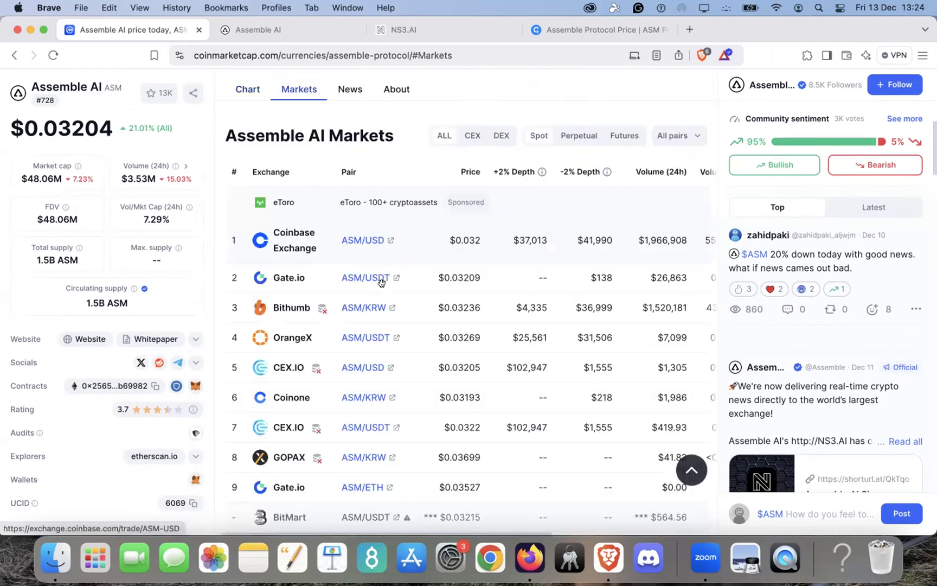
pyautogui.moveTo(280, 253)
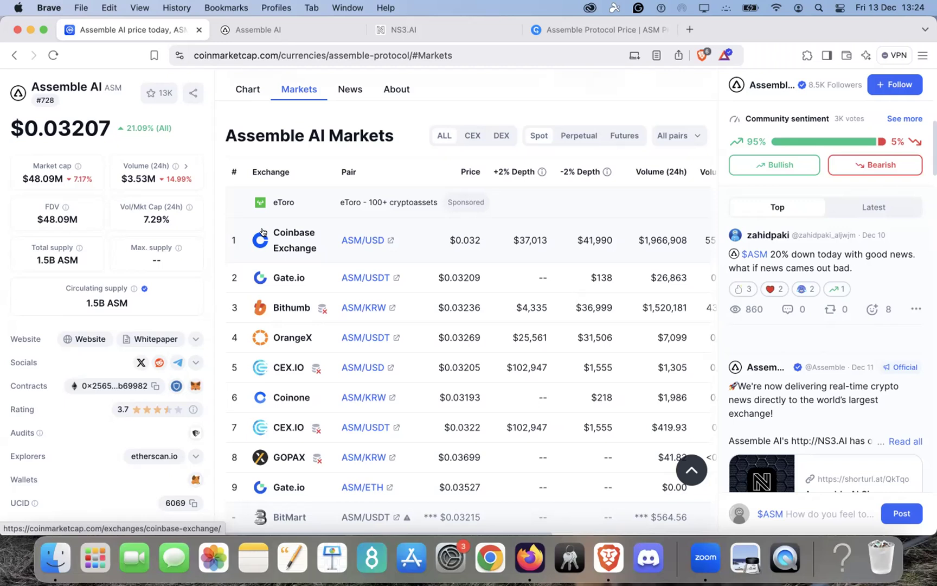
pyautogui.moveTo(367, 273)
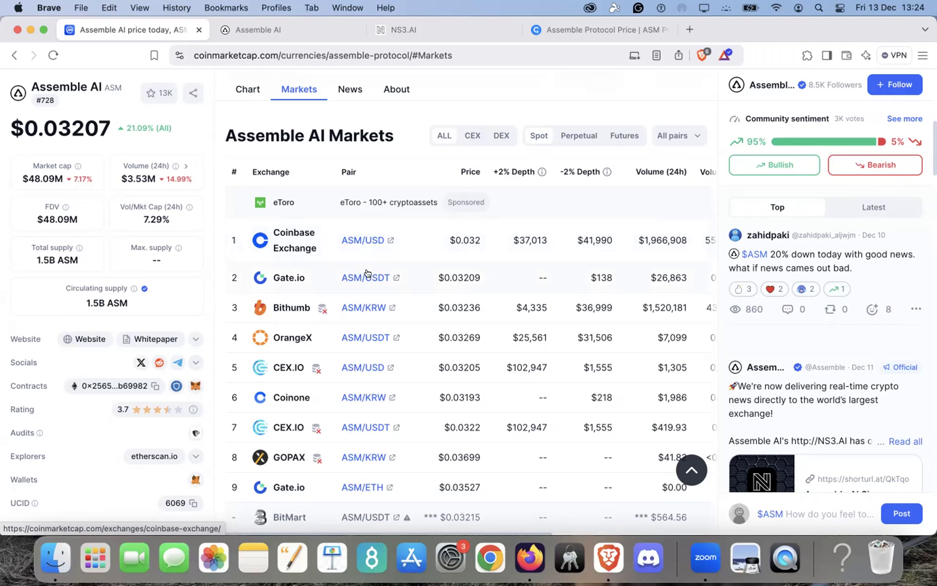
pyautogui.moveTo(219, 244)
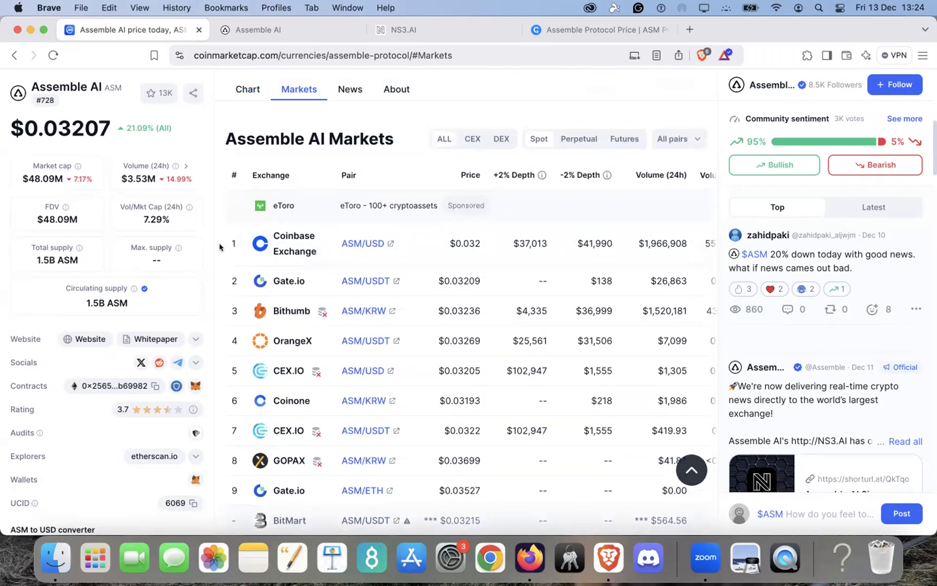
pyautogui.click(247, 89)
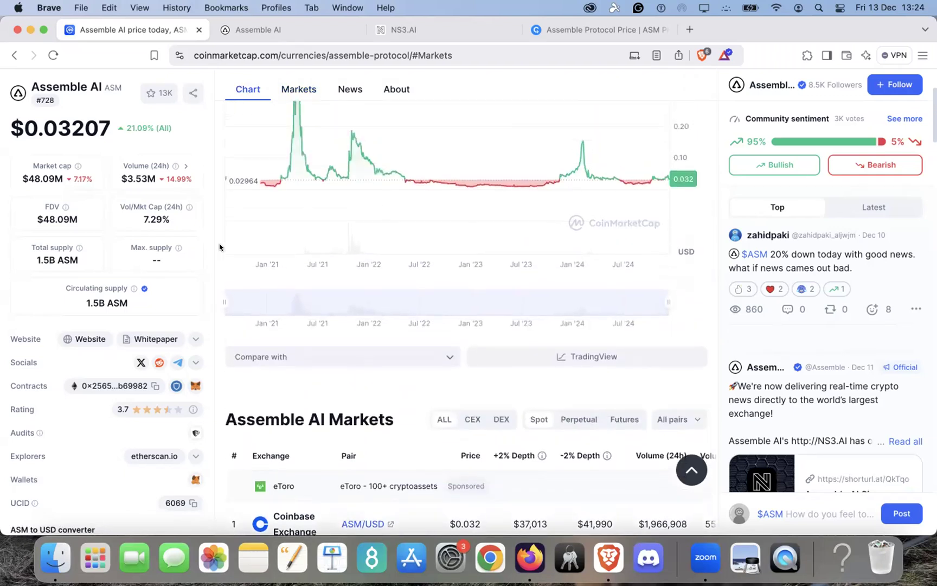
# - Set the Assemble AI chart to 7D, showing a 14.63% weekly drop
pyautogui.scroll(3)
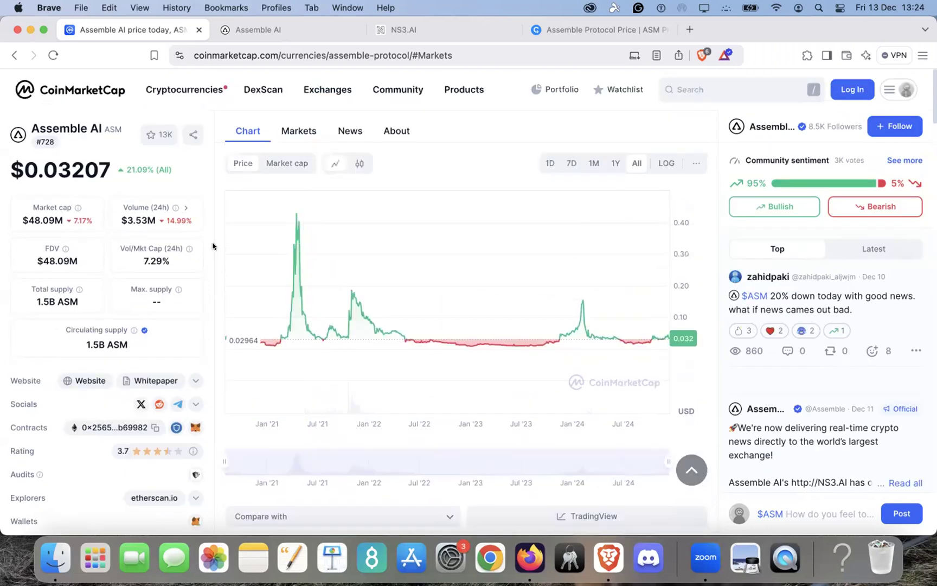
pyautogui.click(571, 163)
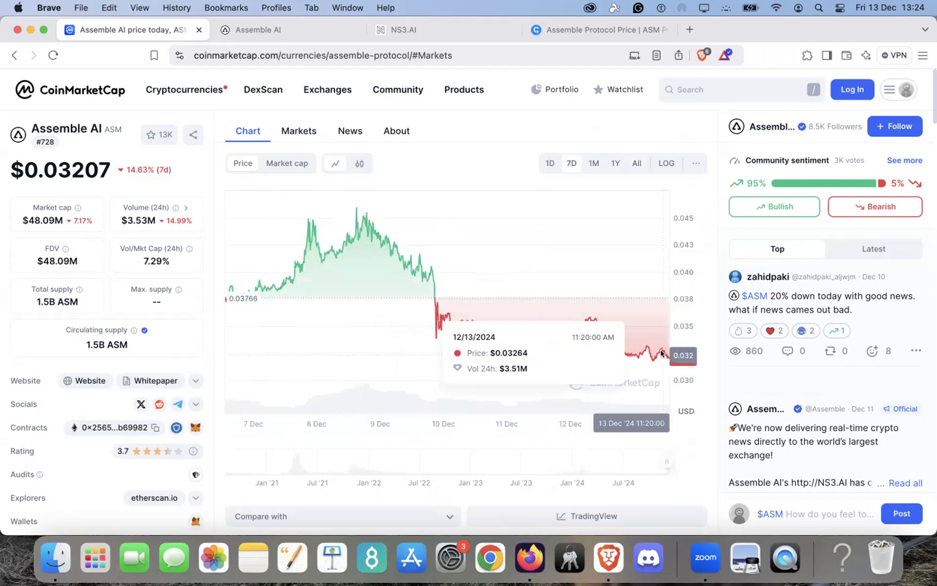
pyautogui.moveTo(668, 361)
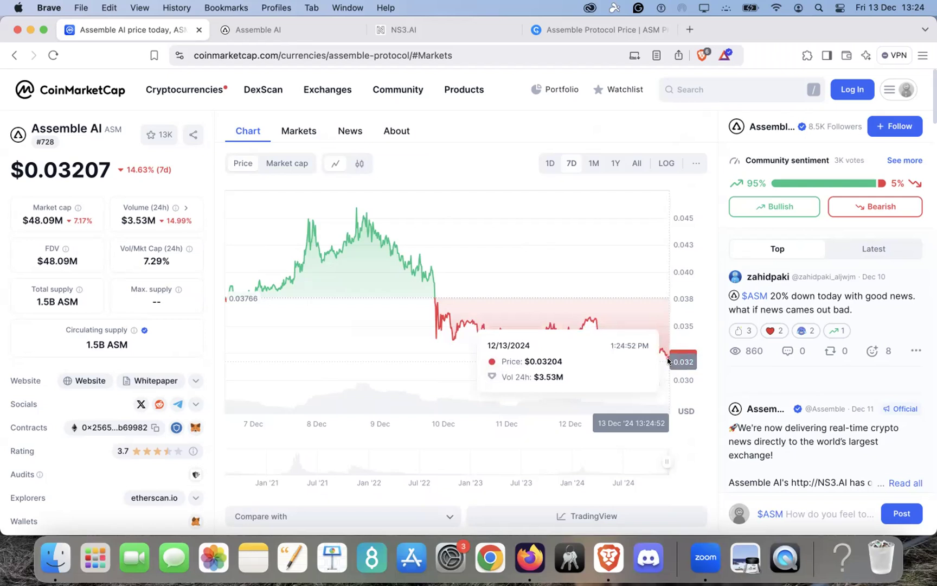
pyautogui.moveTo(651, 345)
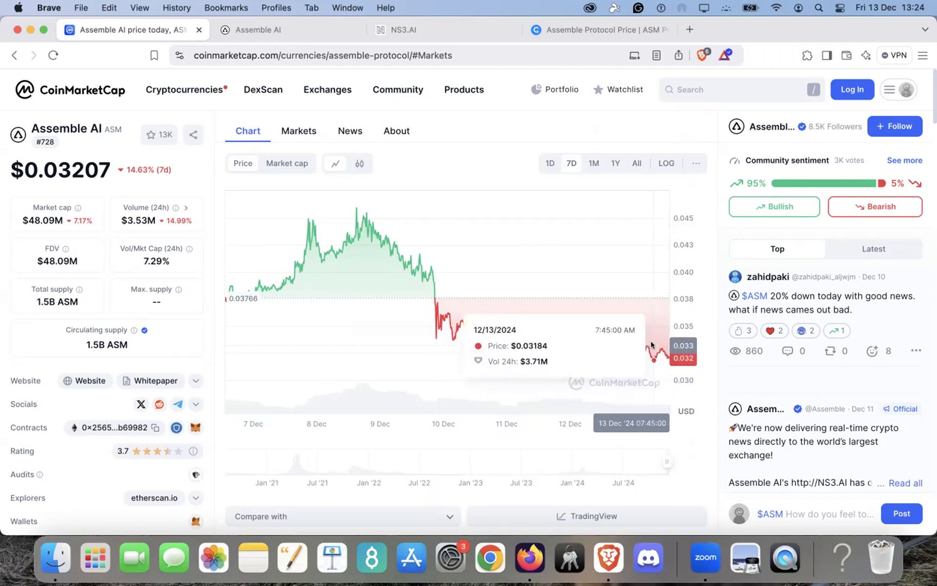
pyautogui.moveTo(315, 34)
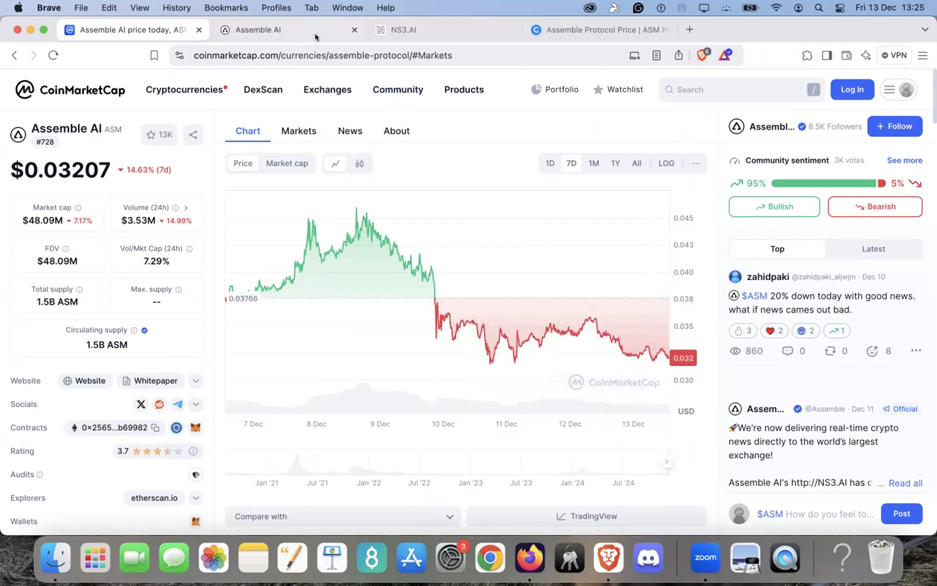
pyautogui.moveTo(287, 30)
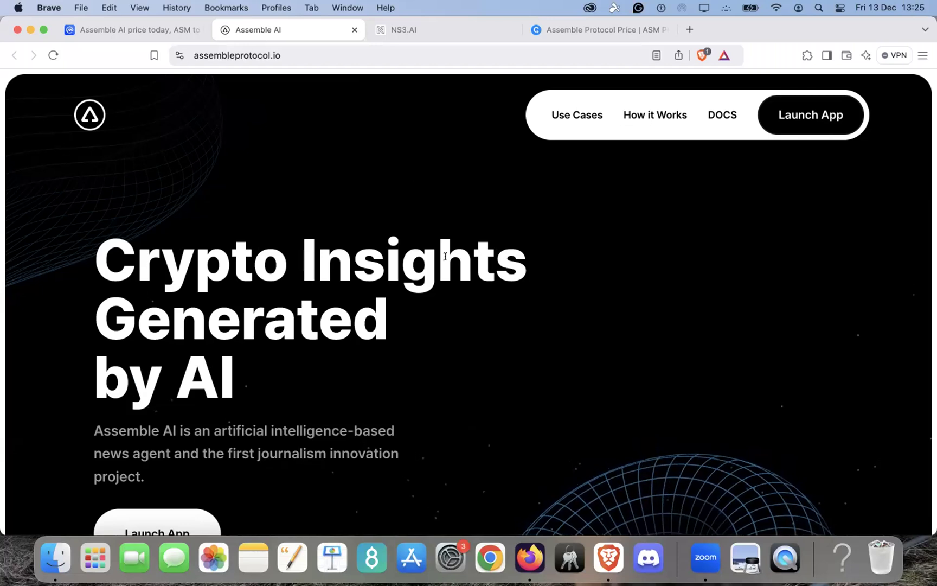
# - Scroll through the Assemble AI hero and features like News Summary and Sentiment Analysis
pyautogui.scroll(-3)
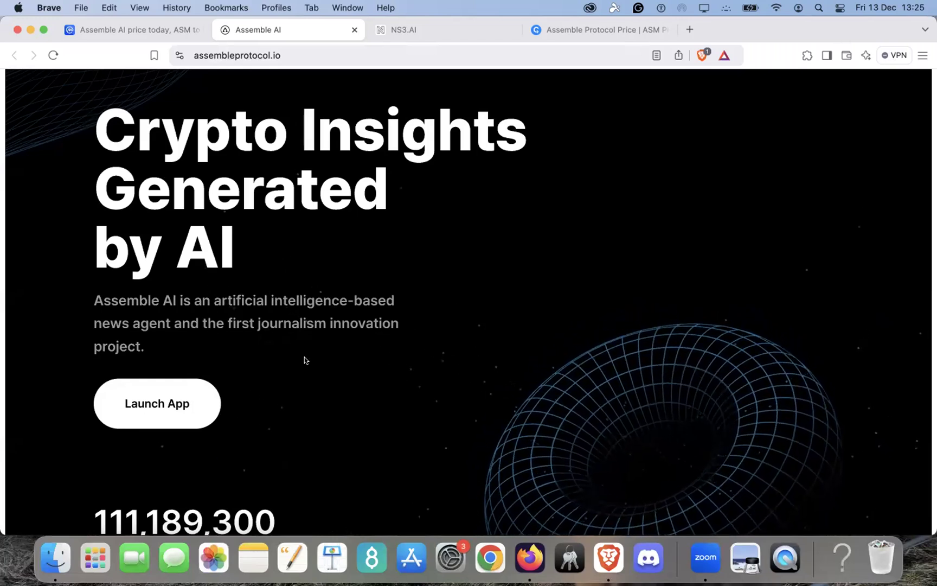
pyautogui.scroll(-3)
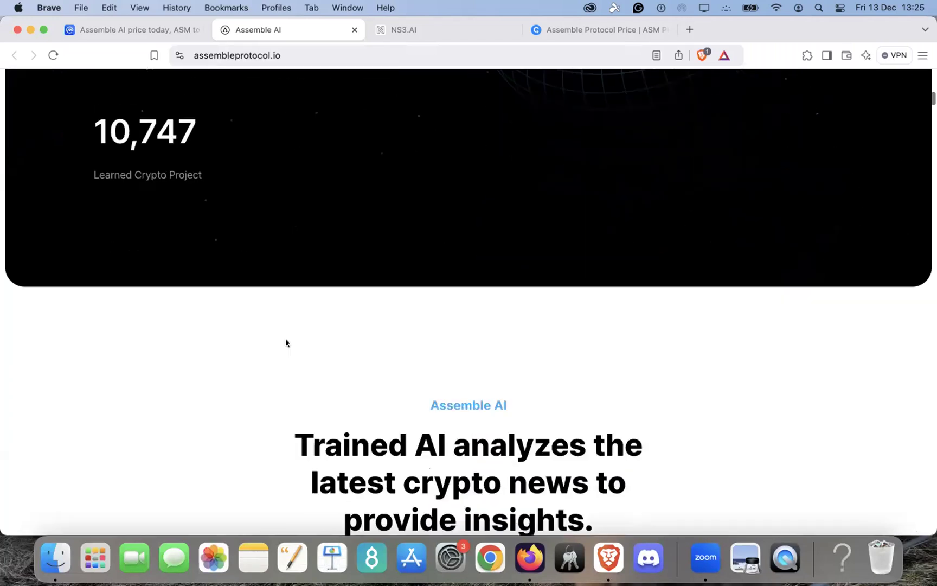
pyautogui.scroll(-3)
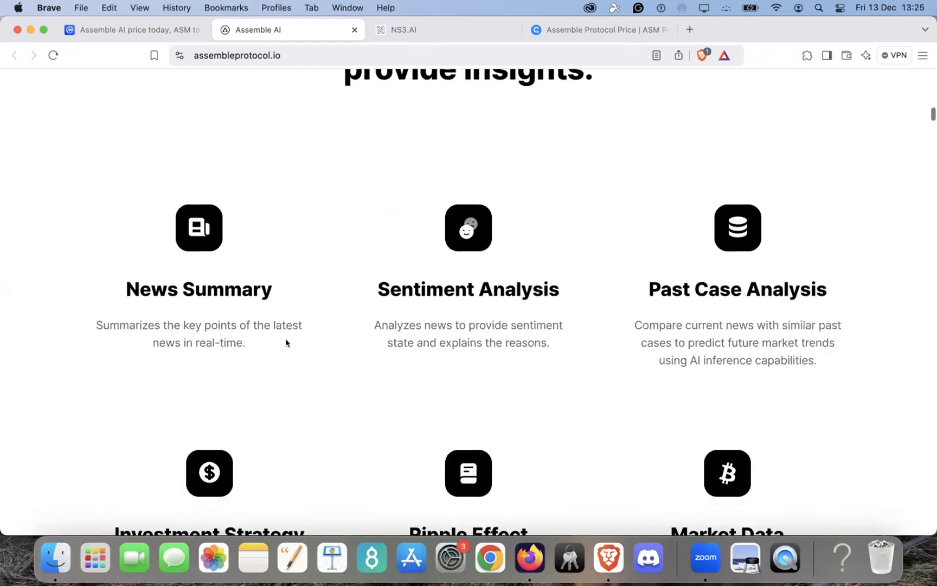
pyautogui.scroll(-3)
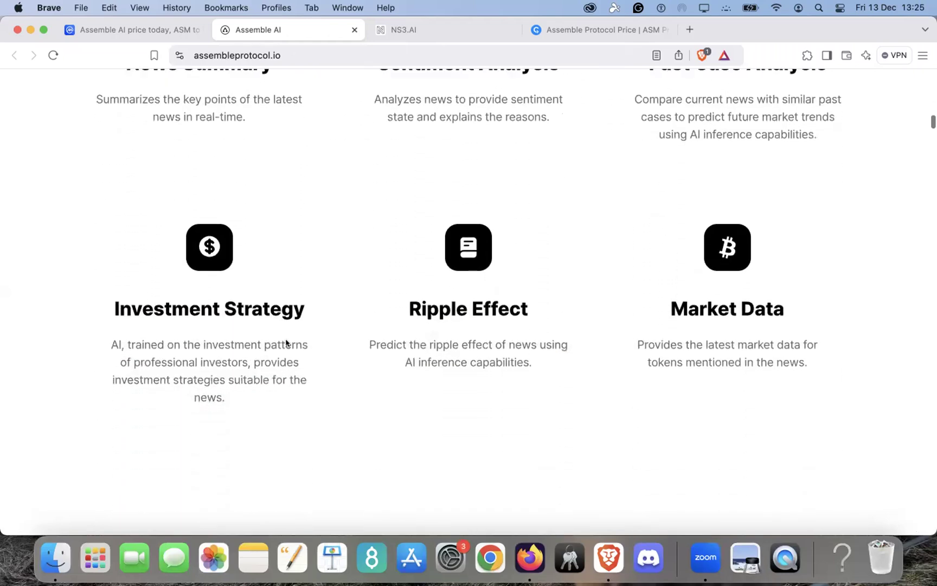
pyautogui.moveTo(346, 384)
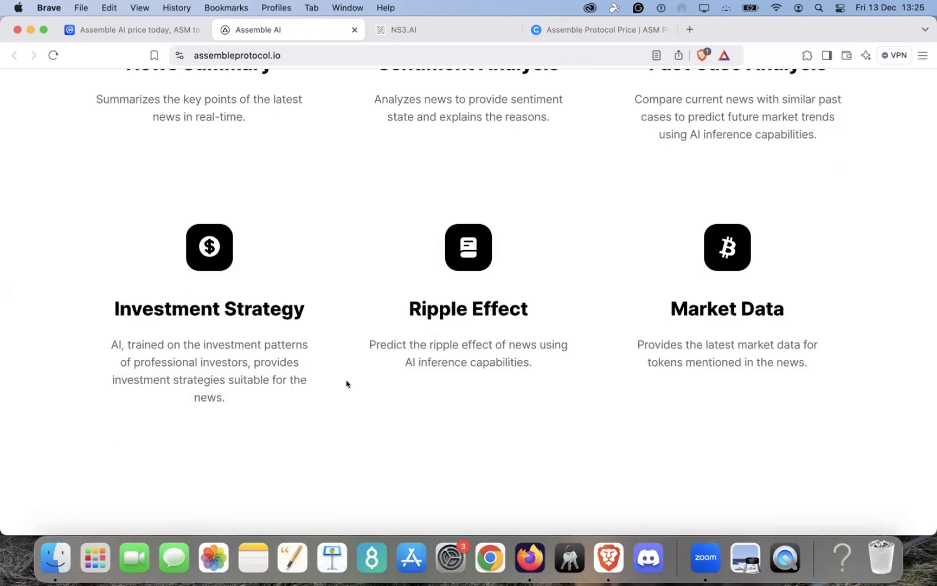
pyautogui.scroll(3)
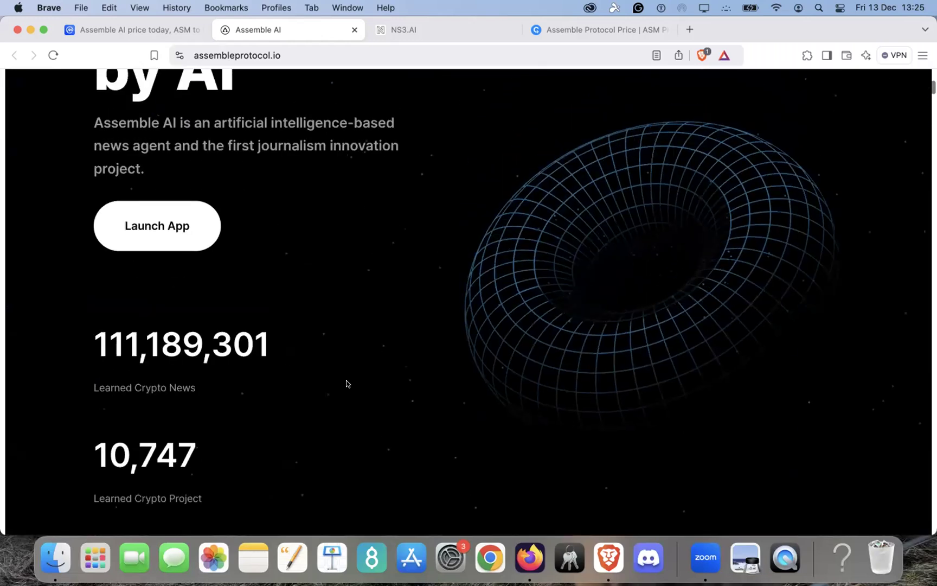
pyautogui.scroll(3)
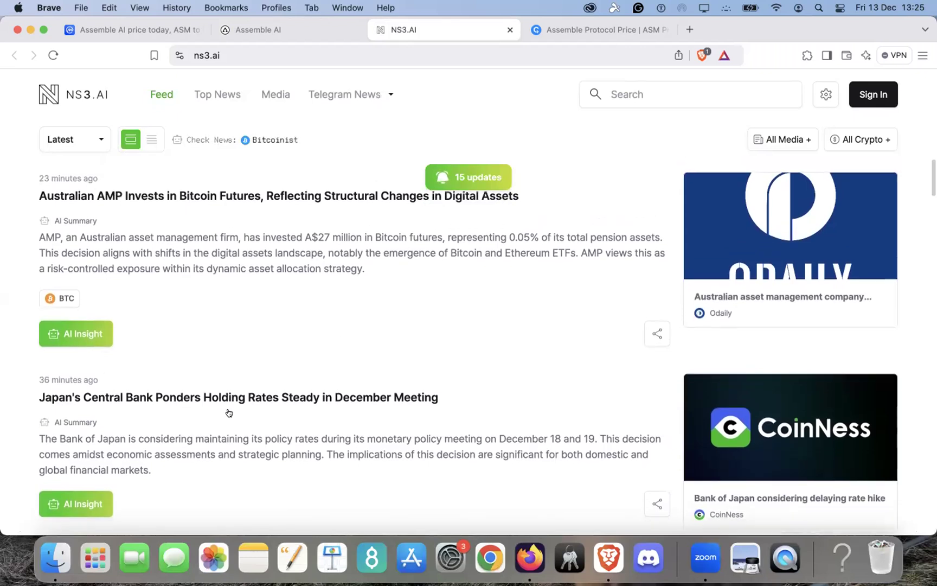
# - Browse NS3.AI headlines, then bring up CryptoRank's Assemble Protocol page showing ASM at $0.0321
pyautogui.scroll(-3)
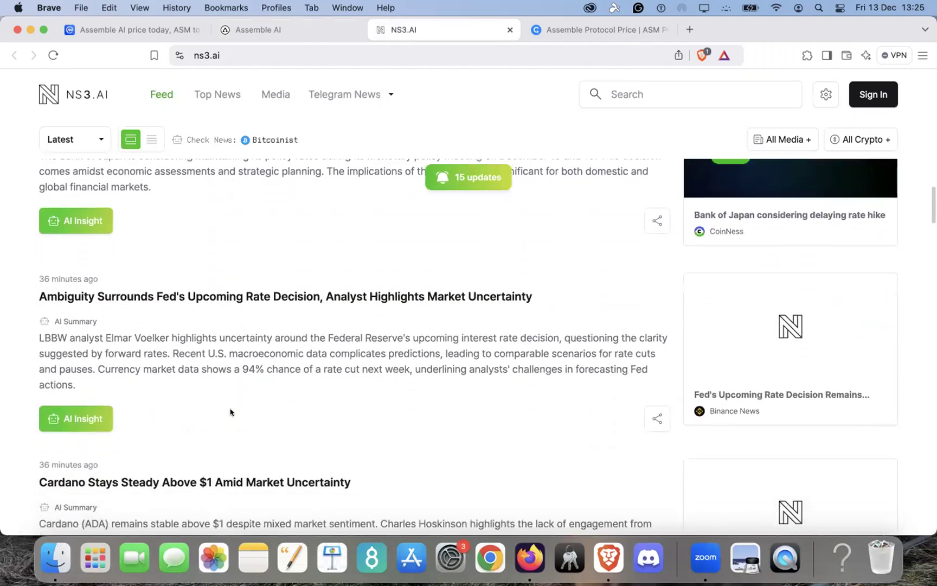
pyautogui.scroll(-3)
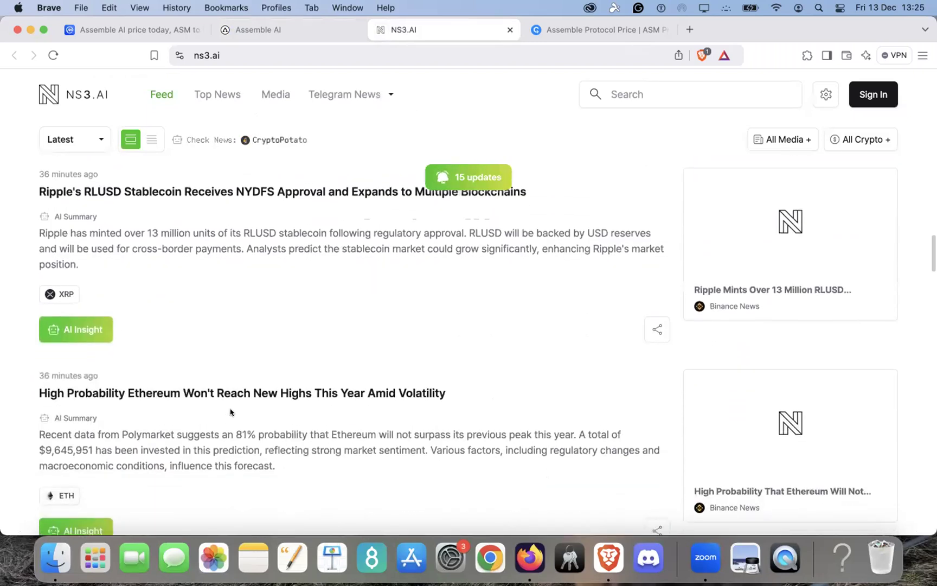
pyautogui.scroll(-3)
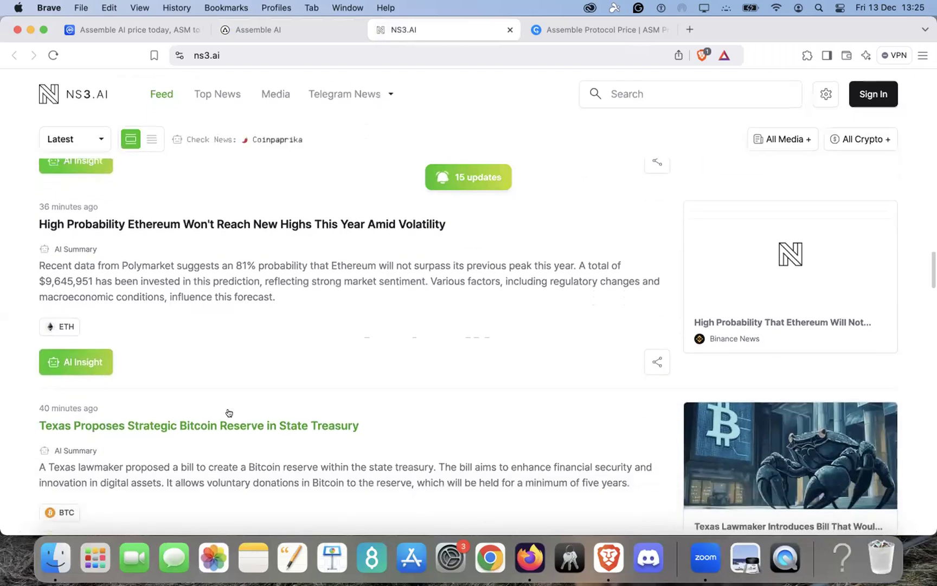
pyautogui.scroll(-3)
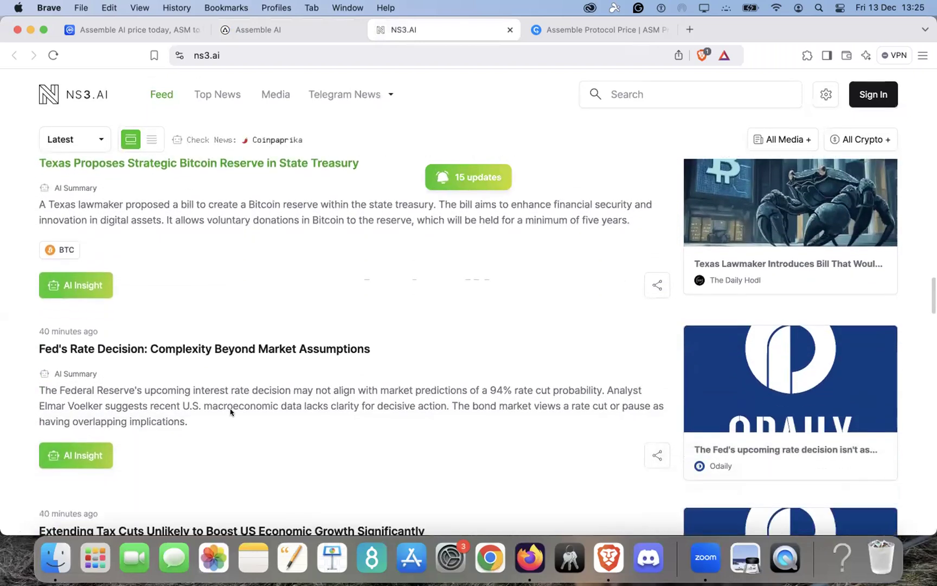
pyautogui.scroll(-3)
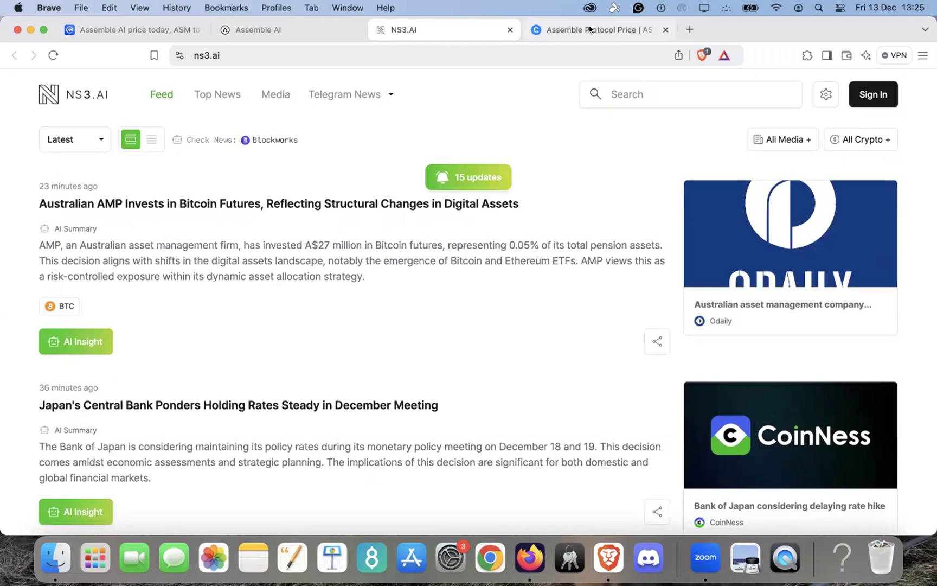
pyautogui.click(597, 29)
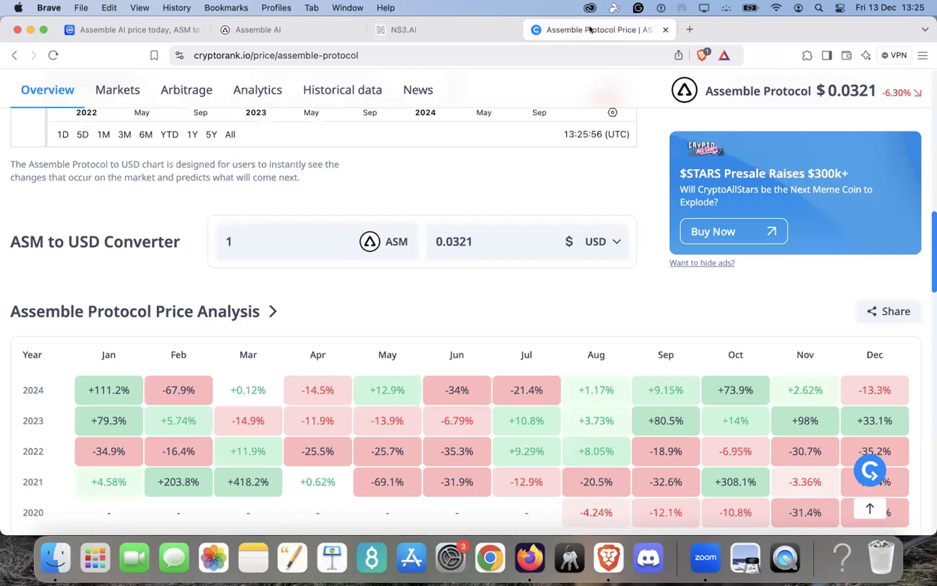
pyautogui.scroll(3)
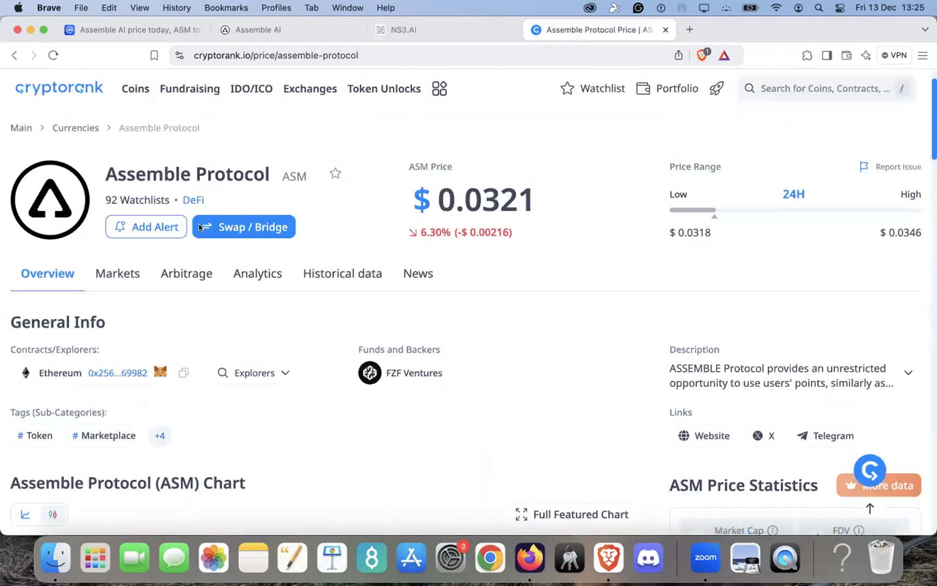
pyautogui.scroll(3)
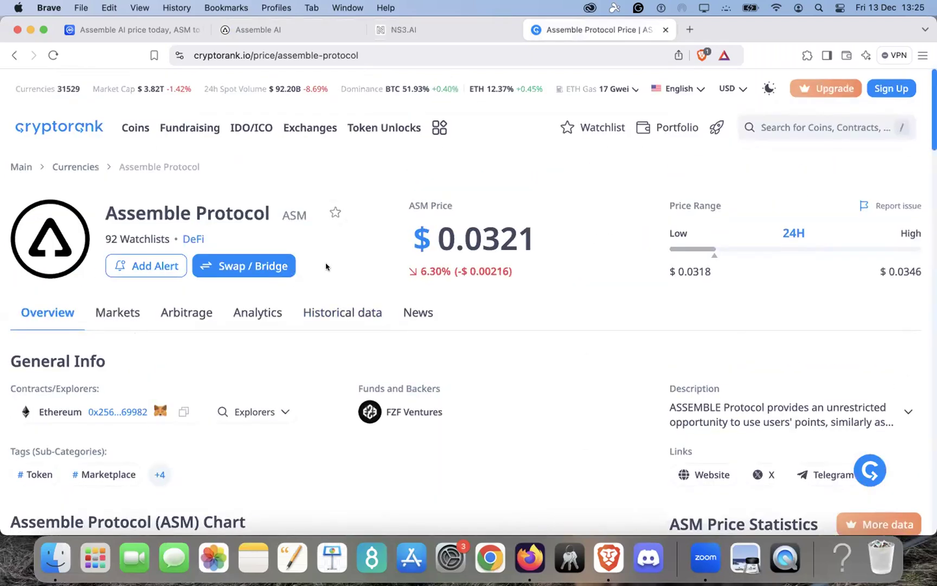
pyautogui.moveTo(543, 405)
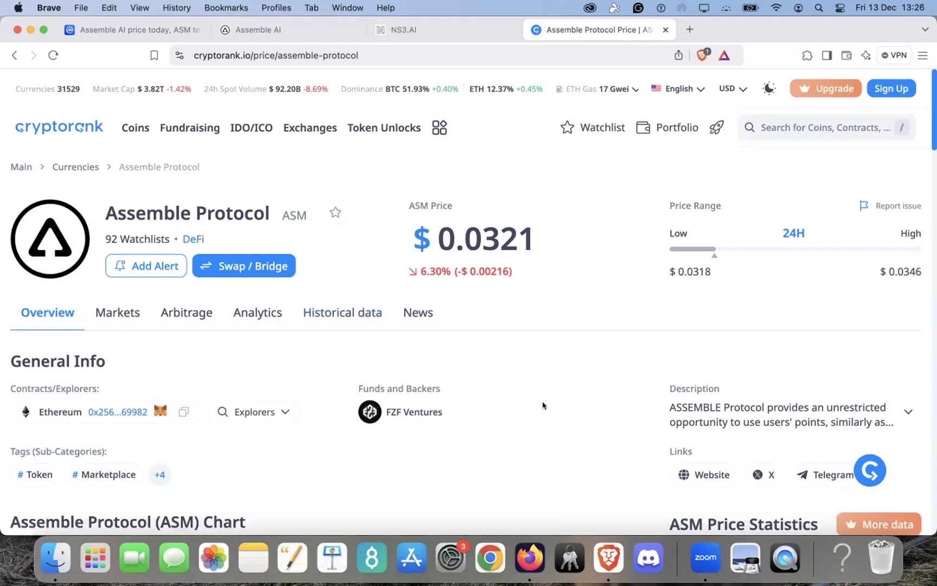
pyautogui.scroll(-3)
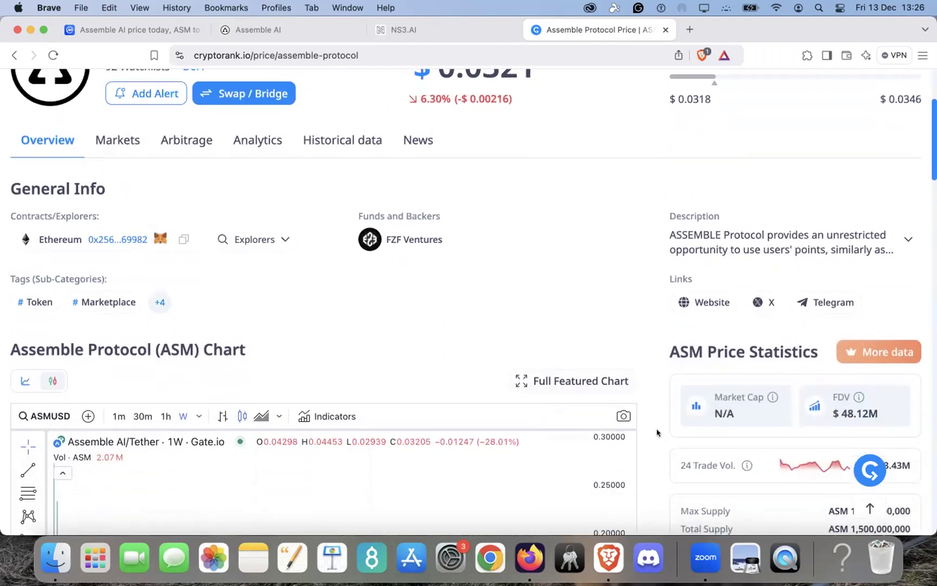
pyautogui.scroll(-3)
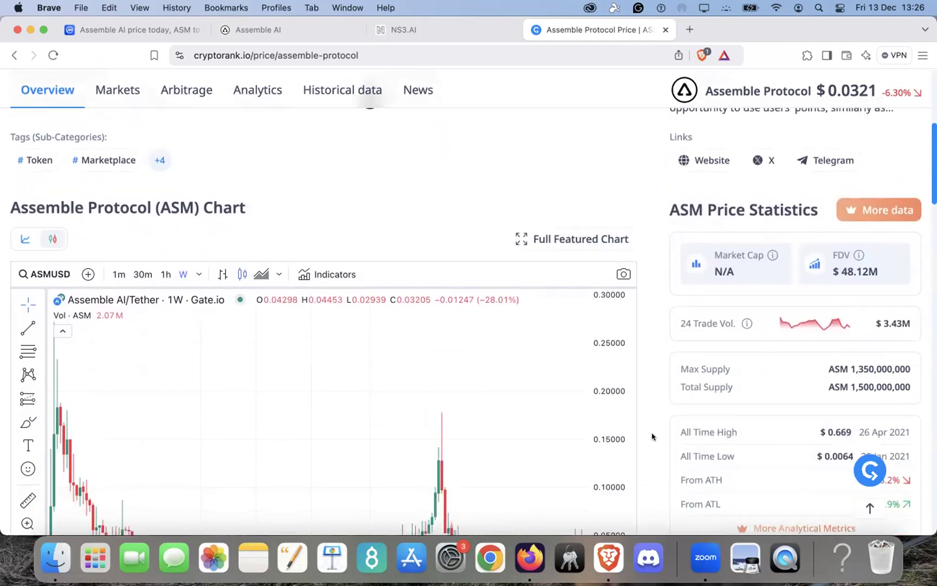
pyautogui.scroll(-3)
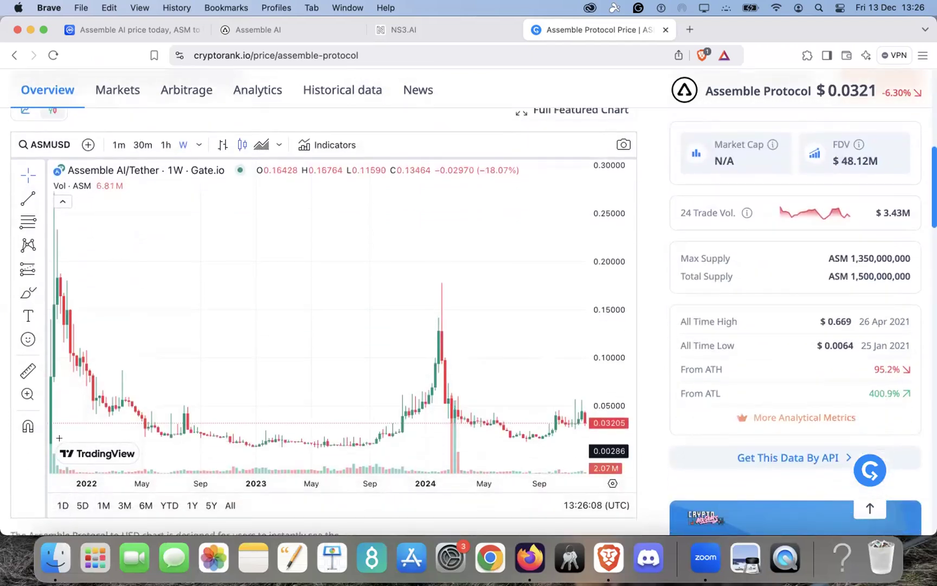
pyautogui.moveTo(82, 413)
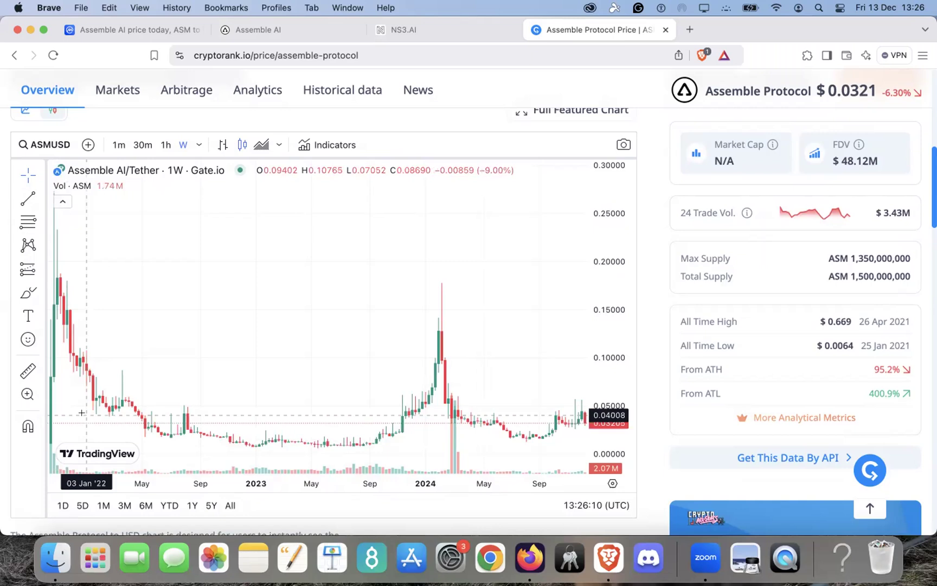
pyautogui.moveTo(625, 393)
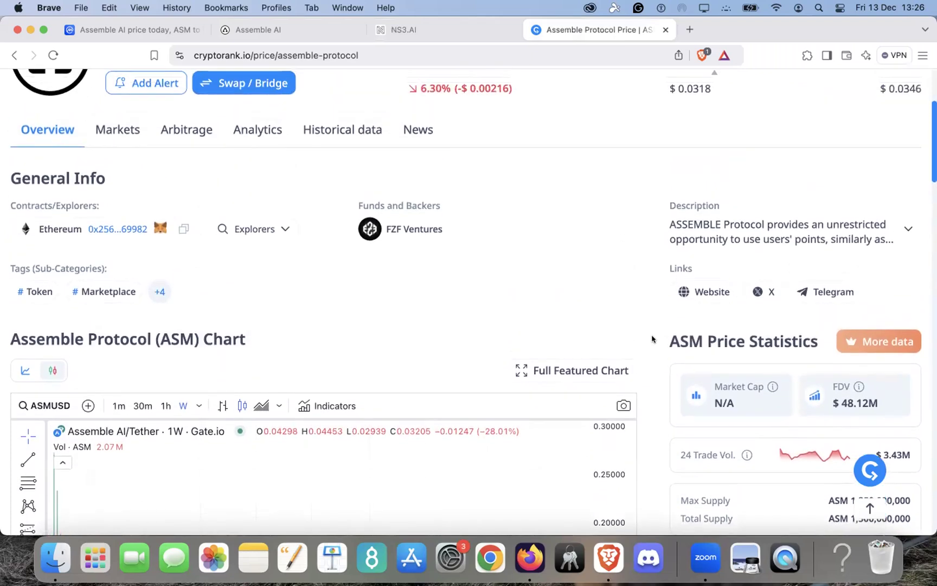
pyautogui.scroll(-3)
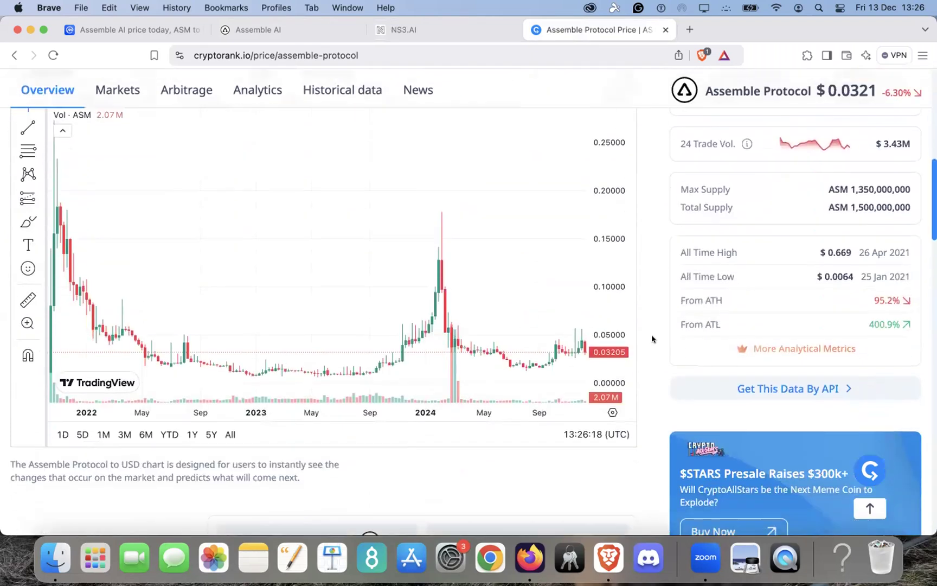
pyautogui.scroll(-3)
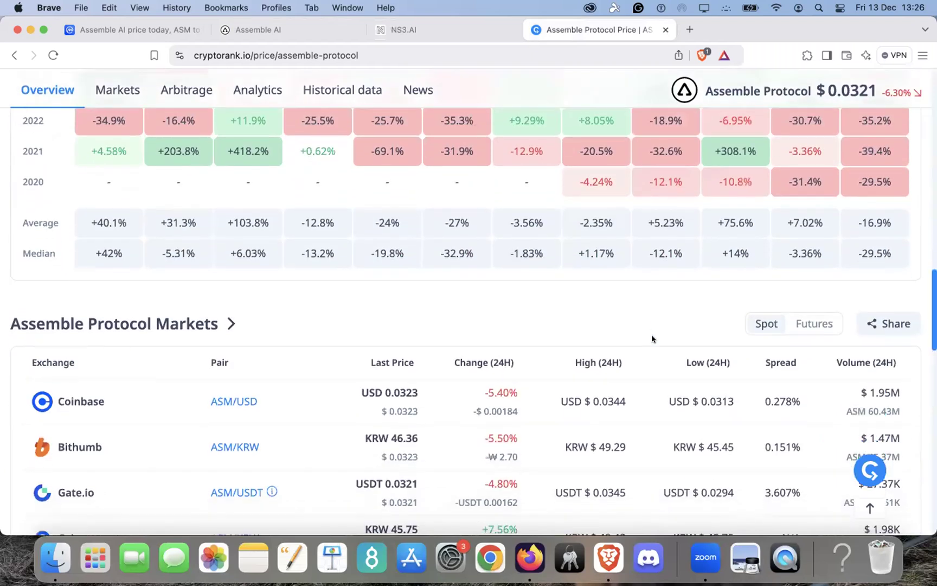
pyautogui.scroll(-3)
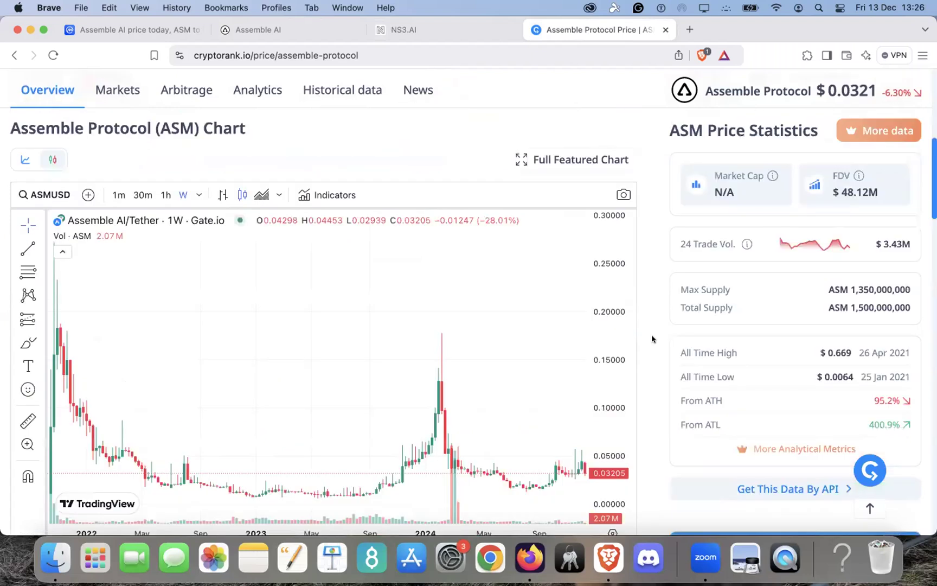
pyautogui.scroll(3)
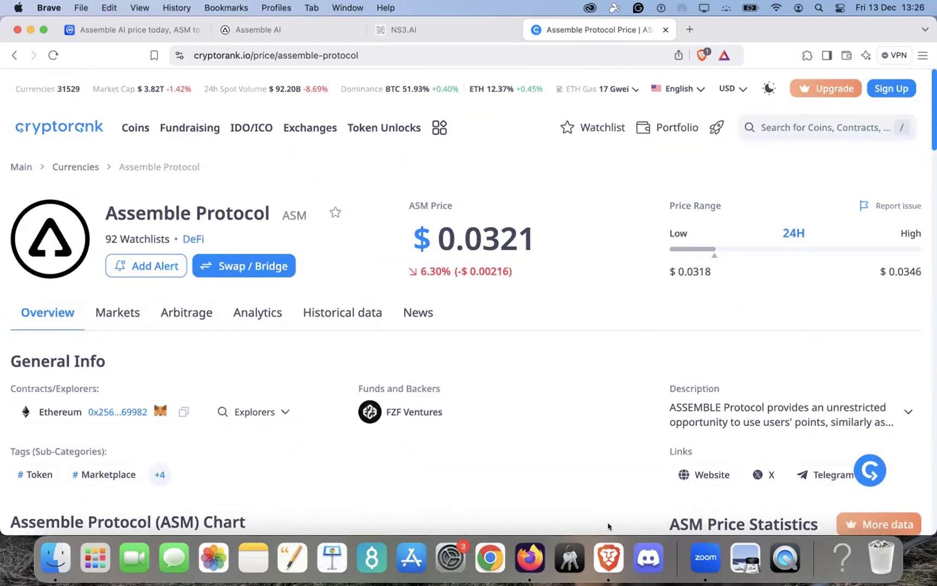